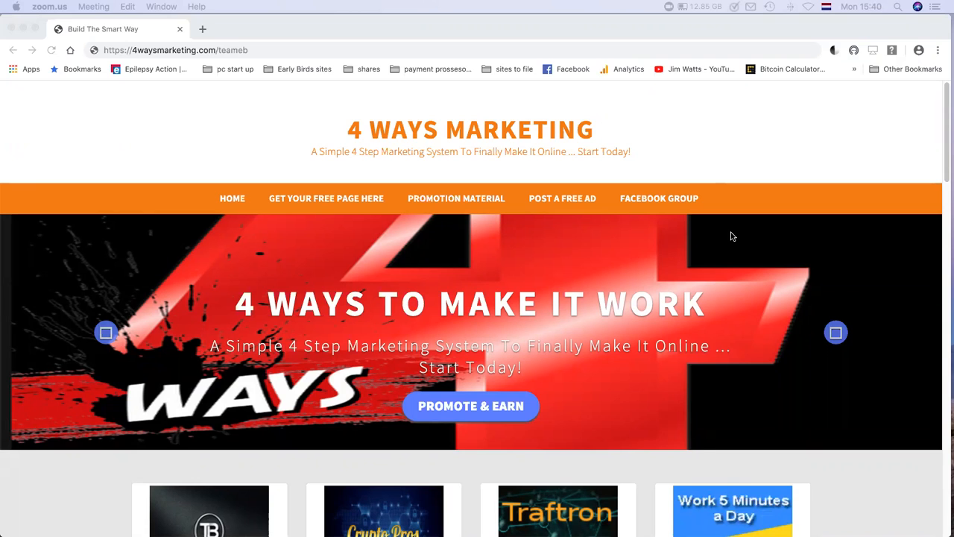
{"action": "mouse_move", "coordinate": [763, 299]}
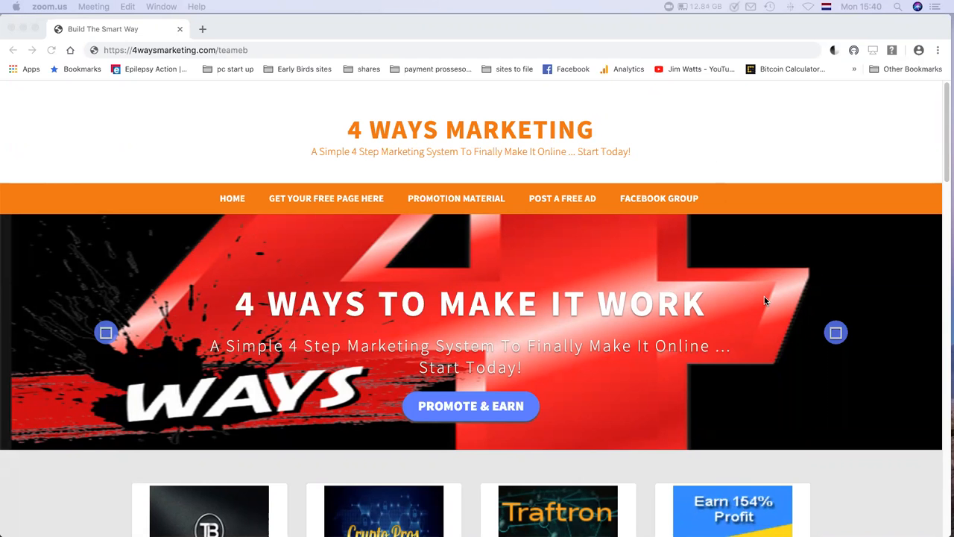
Scroll past the banner to the four program cards, Team Builder BTC through My Adds Up, with Join Here buttons.
{"action": "scroll", "scroll_direction": "down", "scroll_amount": 3}
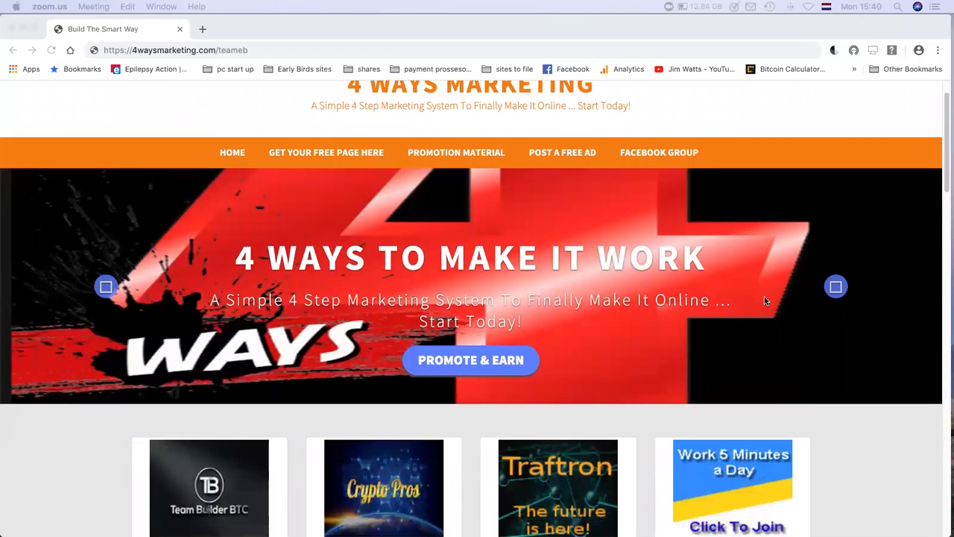
{"action": "scroll", "scroll_direction": "down", "scroll_amount": 3}
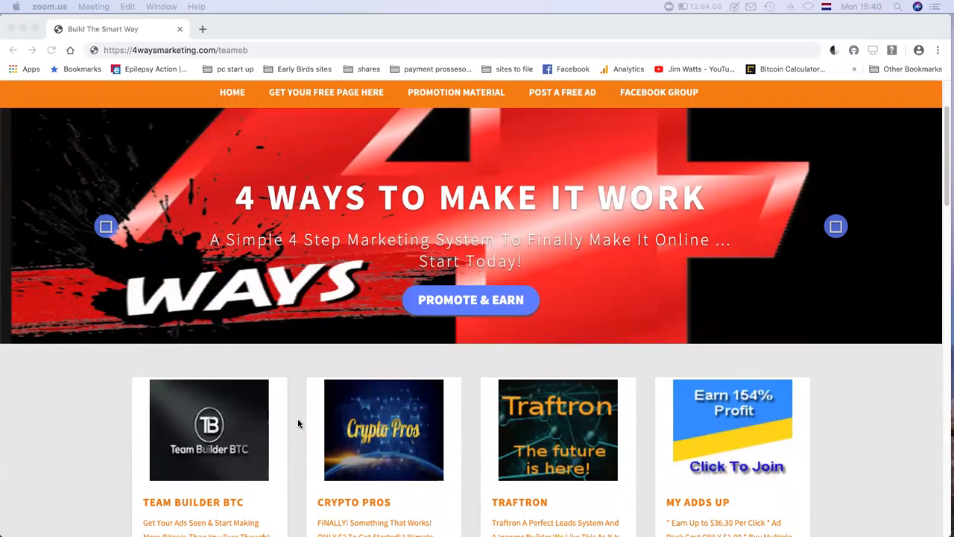
{"action": "scroll", "scroll_direction": "down", "scroll_amount": 3}
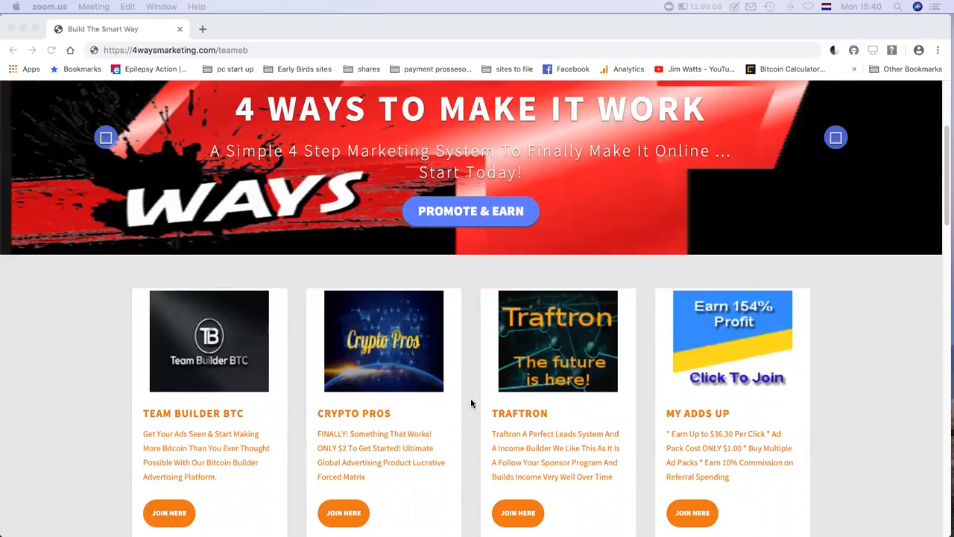
{"action": "scroll", "scroll_direction": "down", "scroll_amount": 3}
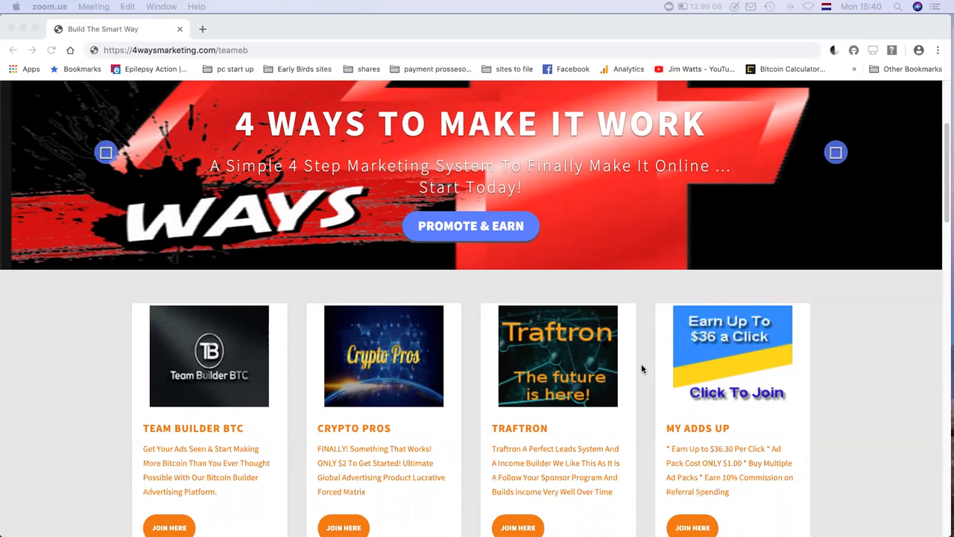
{"action": "scroll", "scroll_direction": "down", "scroll_amount": 3}
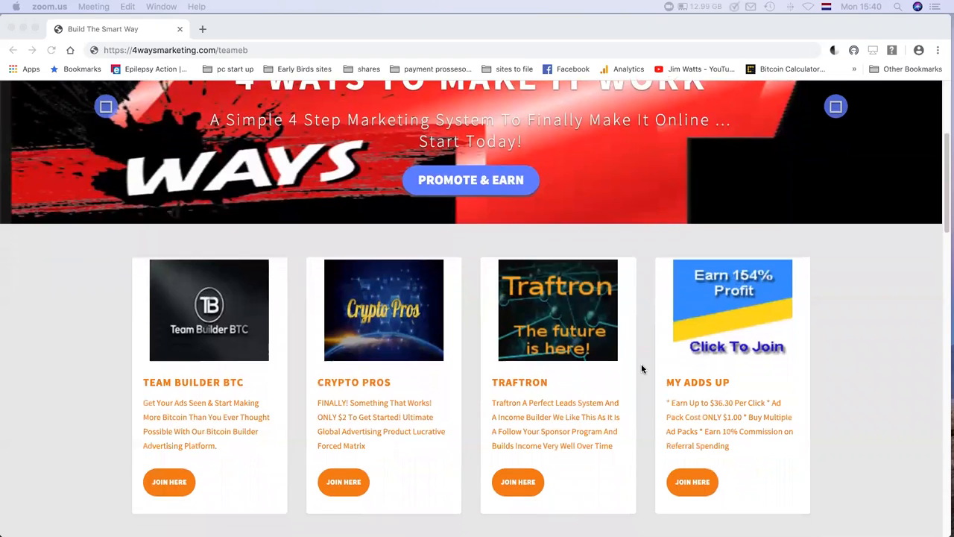
{"action": "scroll", "scroll_direction": "down", "scroll_amount": 3}
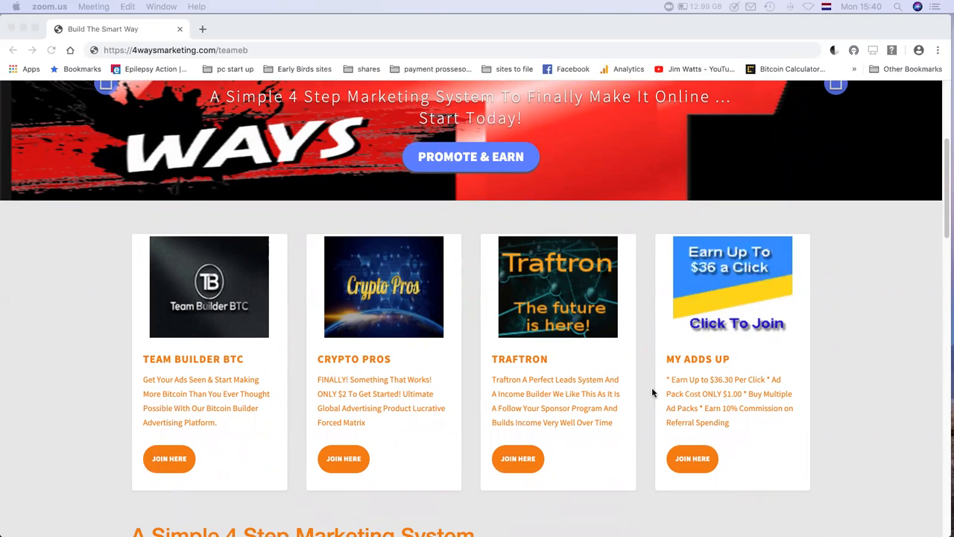
{"action": "mouse_move", "coordinate": [287, 420]}
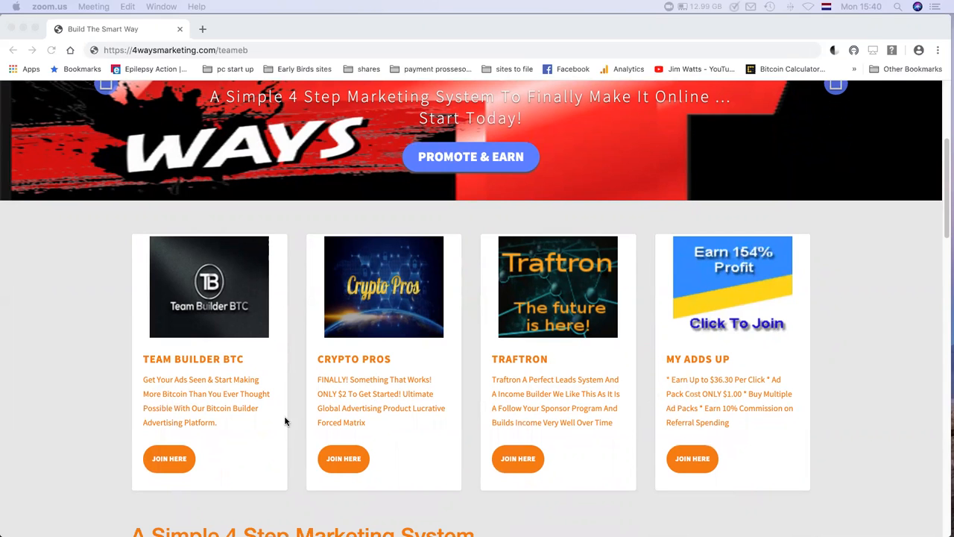
Scroll past the 4 Step Marketing System text to the Team Build Projects section.
{"action": "scroll", "scroll_direction": "down", "scroll_amount": 3}
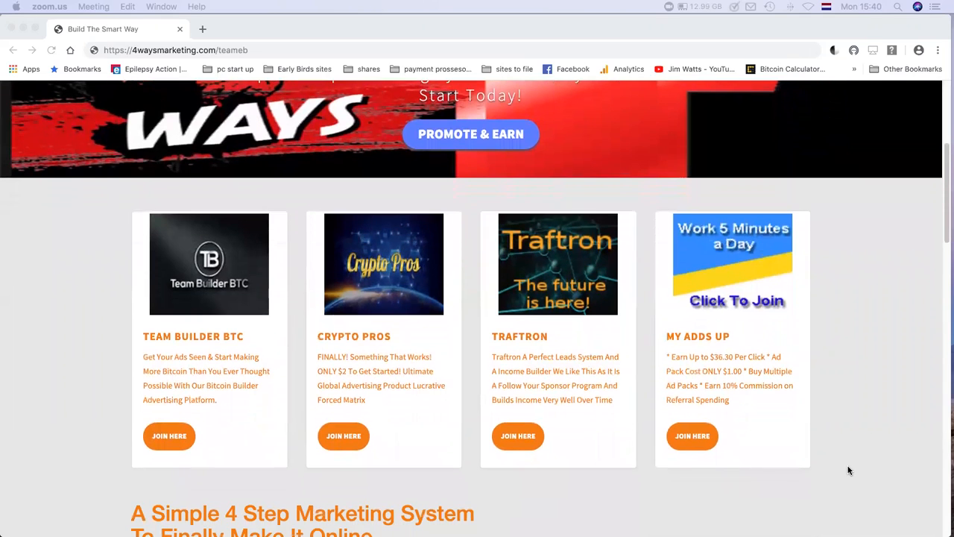
{"action": "scroll", "scroll_direction": "down", "scroll_amount": 3}
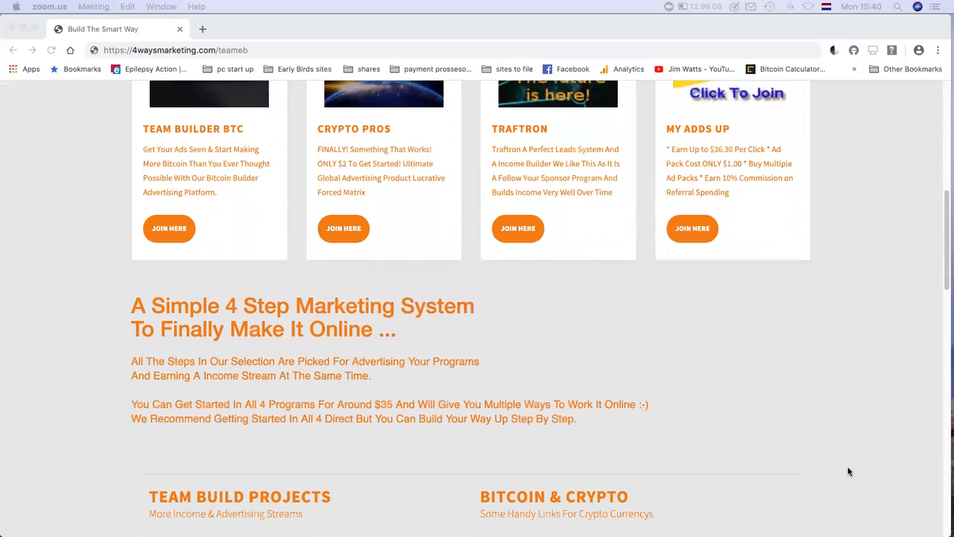
{"action": "scroll", "scroll_direction": "down", "scroll_amount": 3}
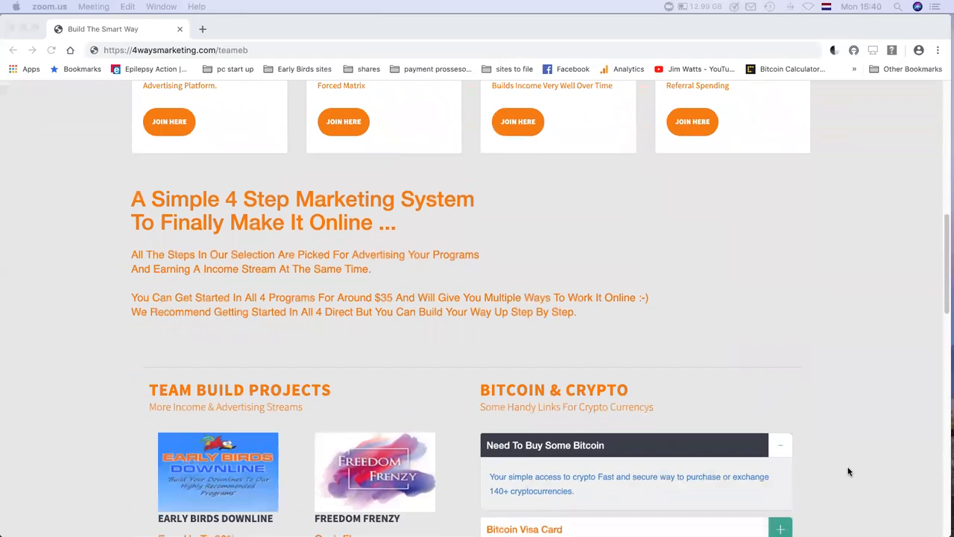
{"action": "scroll", "scroll_direction": "down", "scroll_amount": 3}
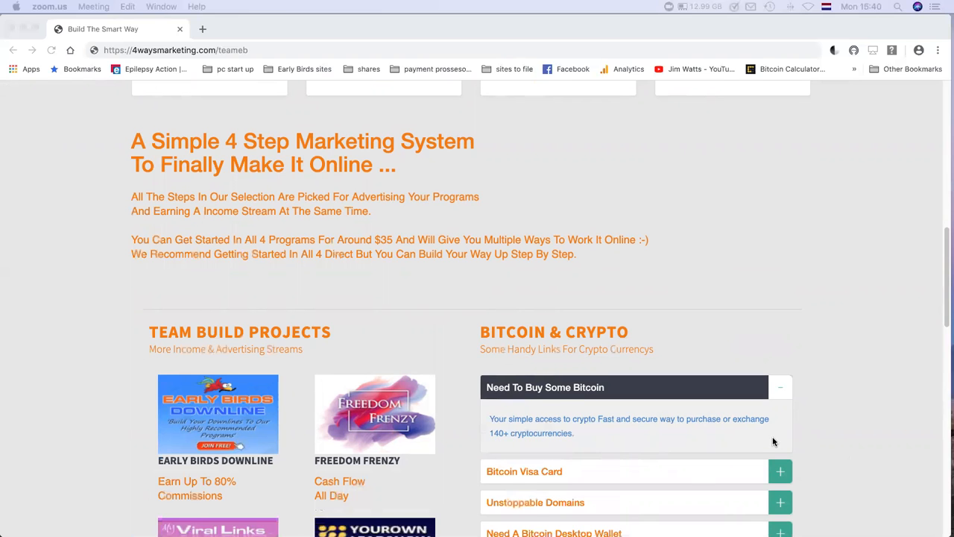
{"action": "scroll", "scroll_direction": "down", "scroll_amount": 3}
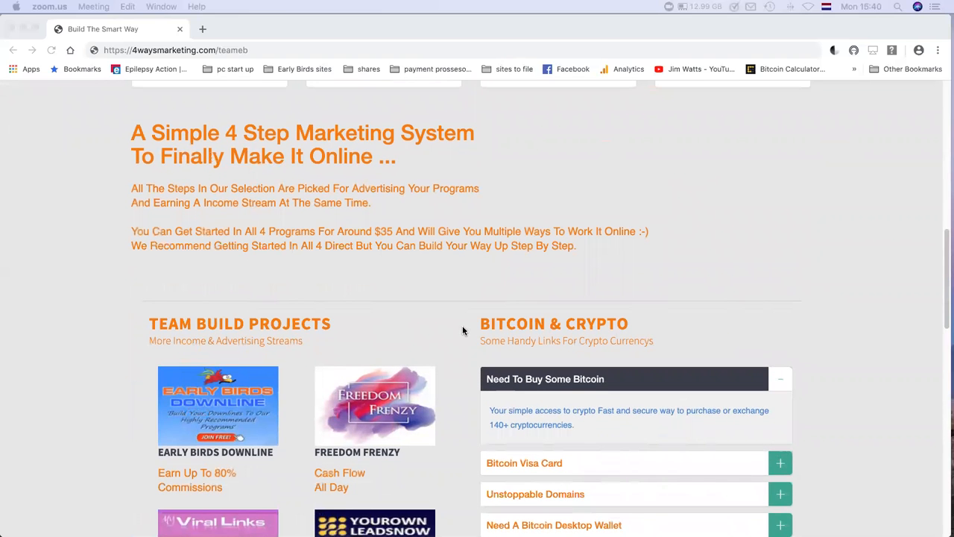
{"action": "scroll", "scroll_direction": "up", "scroll_amount": 3}
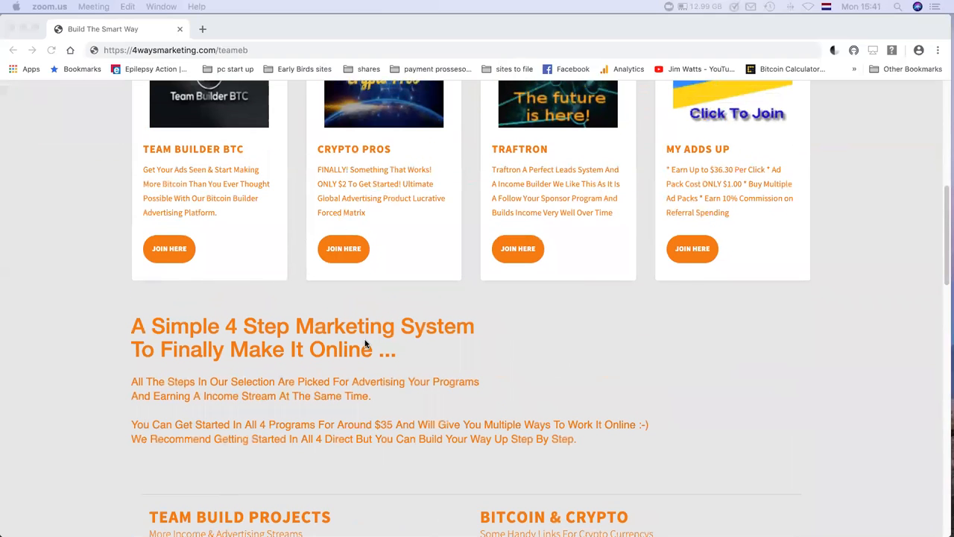
Continue down to the Bitcoin & Crypto links and Jims Bonus Programs sections.
{"action": "scroll", "scroll_direction": "down", "scroll_amount": 3}
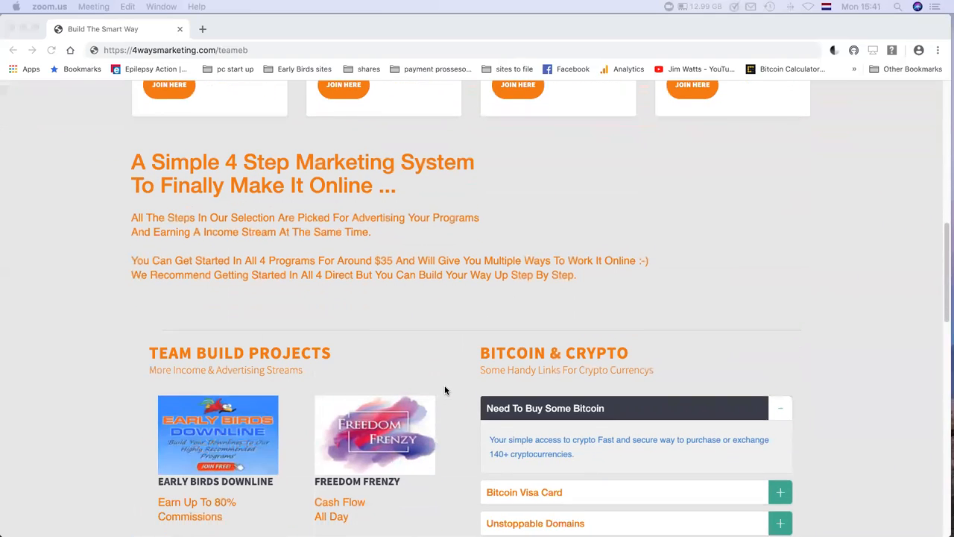
{"action": "scroll", "scroll_direction": "down", "scroll_amount": 3}
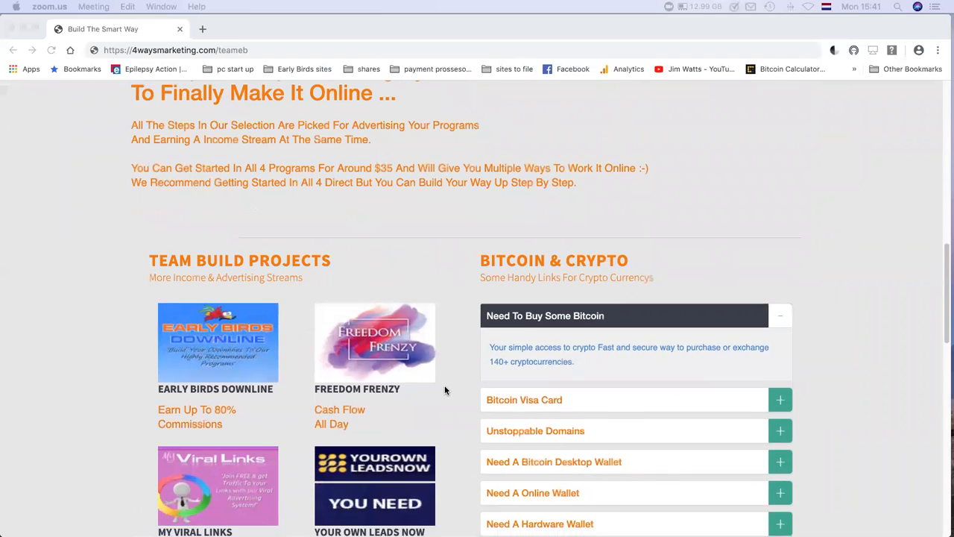
{"action": "scroll", "scroll_direction": "down", "scroll_amount": 3}
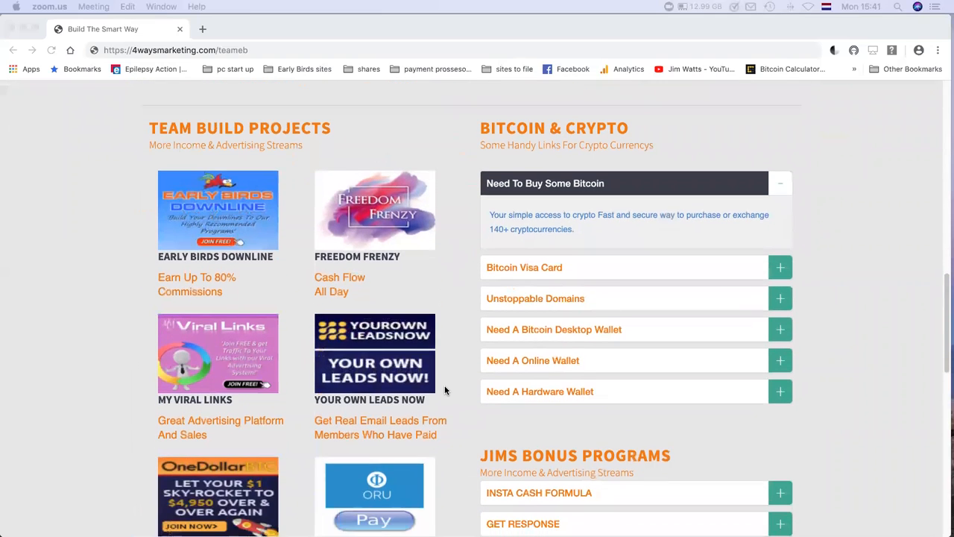
{"action": "scroll", "scroll_direction": "down", "scroll_amount": 3}
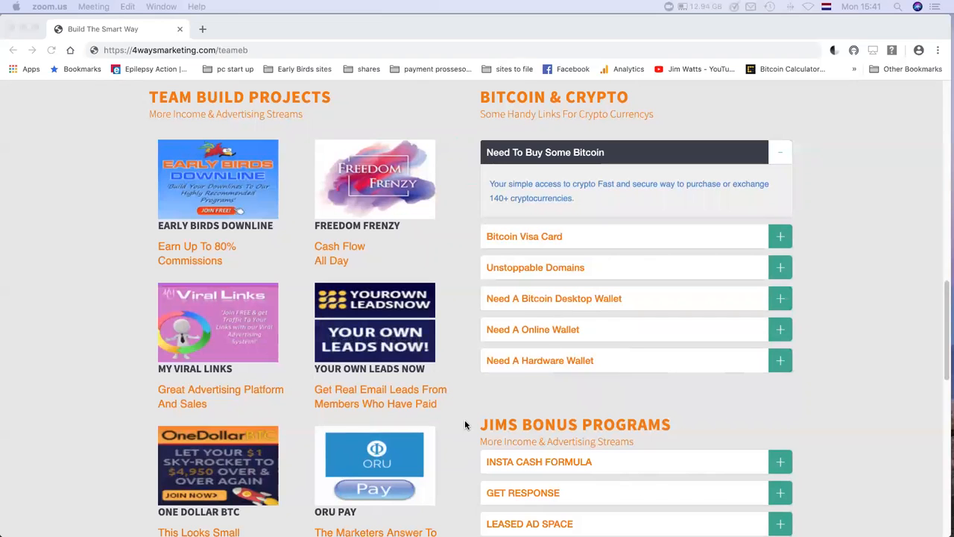
{"action": "scroll", "scroll_direction": "down", "scroll_amount": 3}
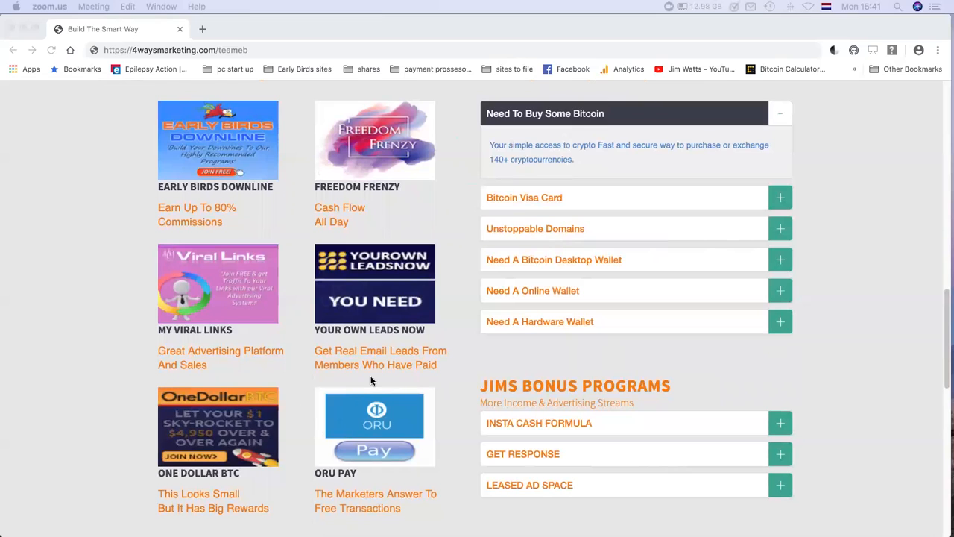
{"action": "mouse_move", "coordinate": [442, 359]}
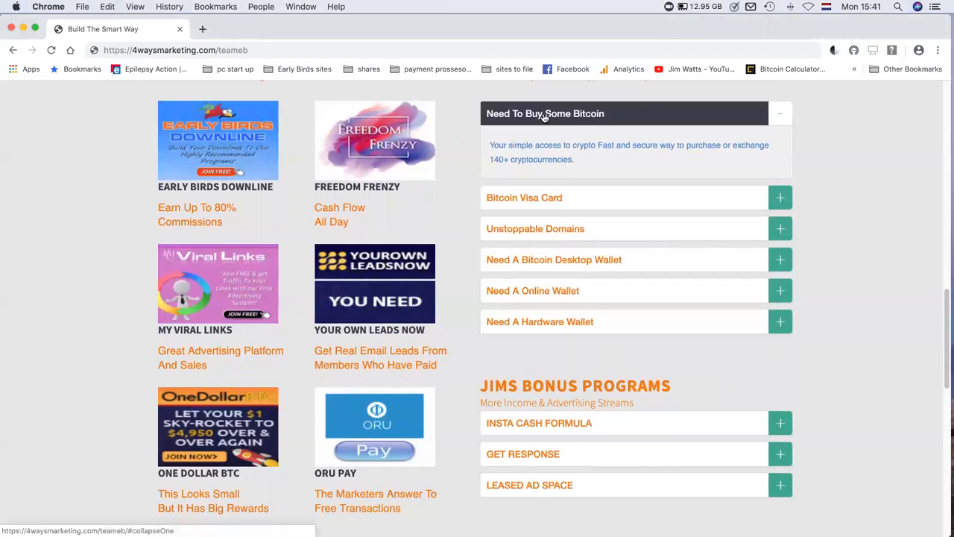
Collapse the Need To Buy Some Bitcoin and INSTA CASH FORMULA accordion panels to their headings.
{"action": "left_click", "coordinate": [546, 114]}
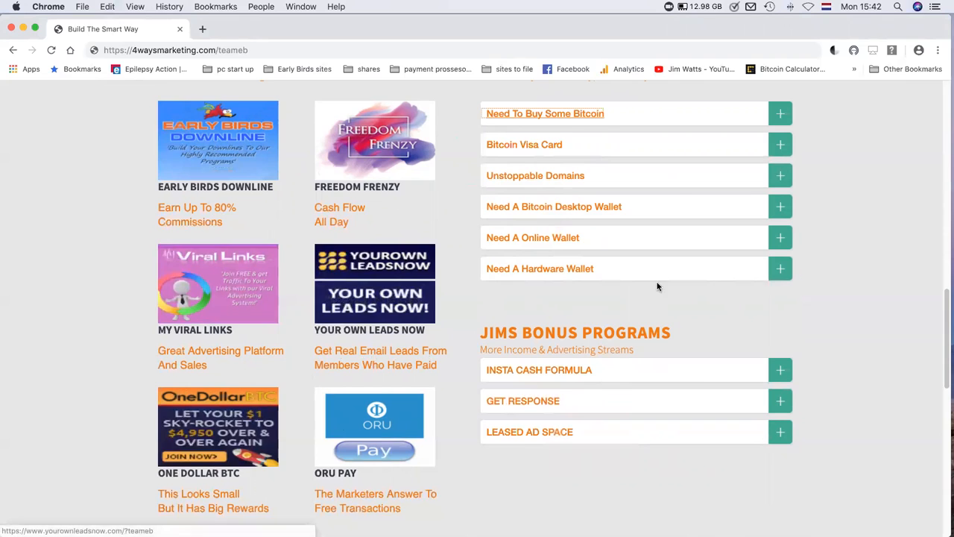
{"action": "mouse_move", "coordinate": [618, 227]}
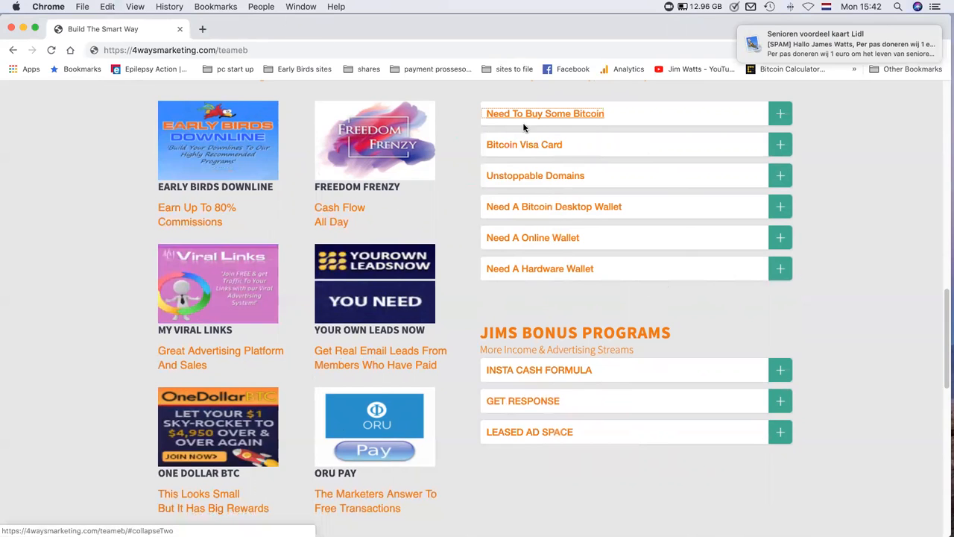
{"action": "mouse_move", "coordinate": [509, 179]}
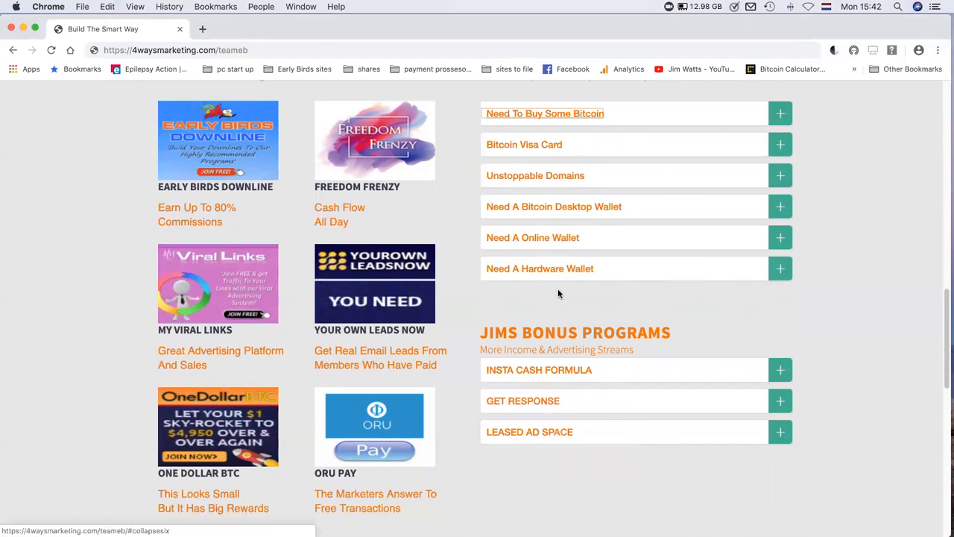
{"action": "scroll", "scroll_direction": "down", "scroll_amount": 3}
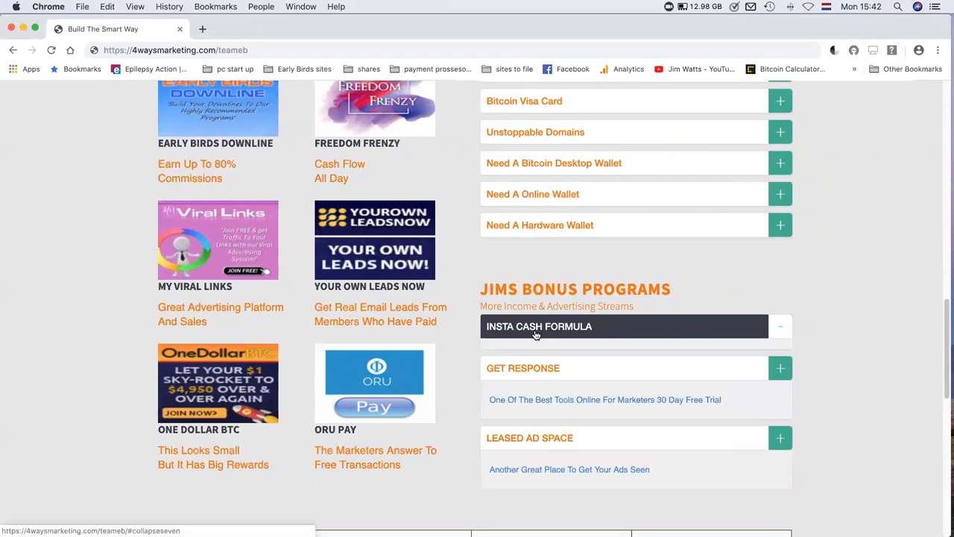
{"action": "left_click", "coordinate": [539, 325]}
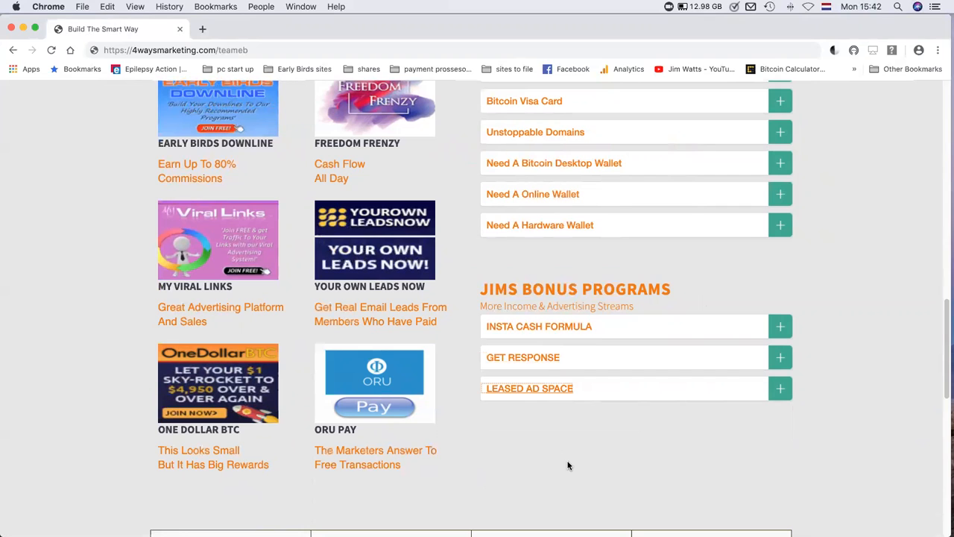
{"action": "scroll", "scroll_direction": "down", "scroll_amount": 3}
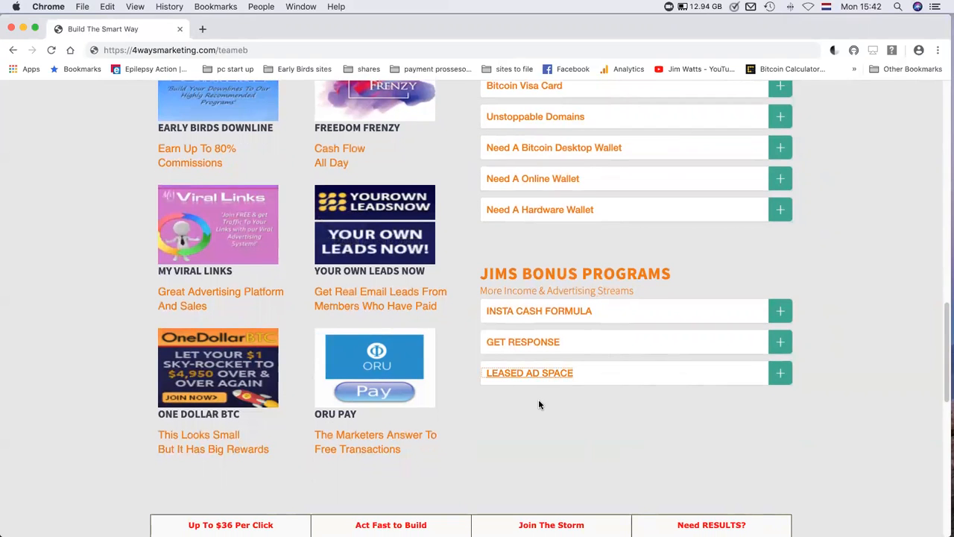
{"action": "scroll", "scroll_direction": "down", "scroll_amount": 3}
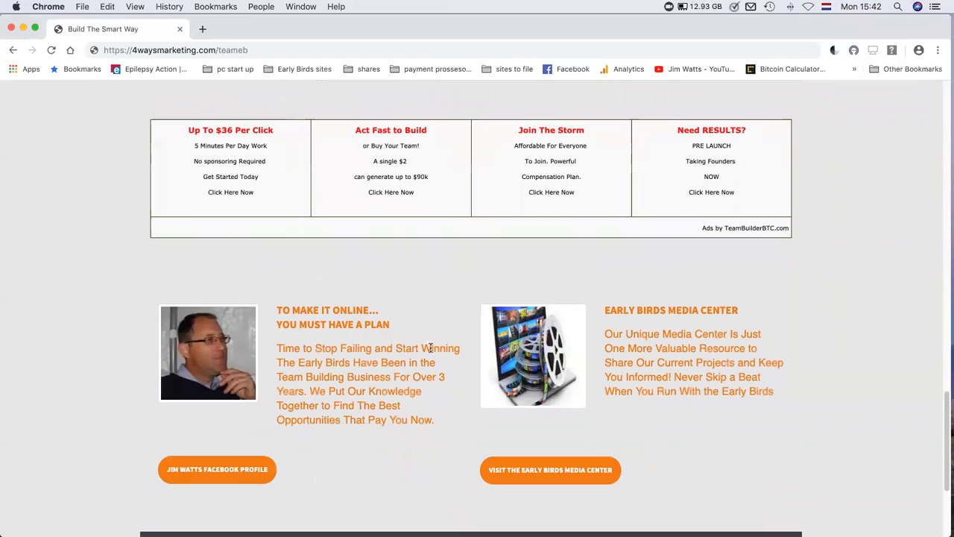
{"action": "mouse_move", "coordinate": [268, 450]}
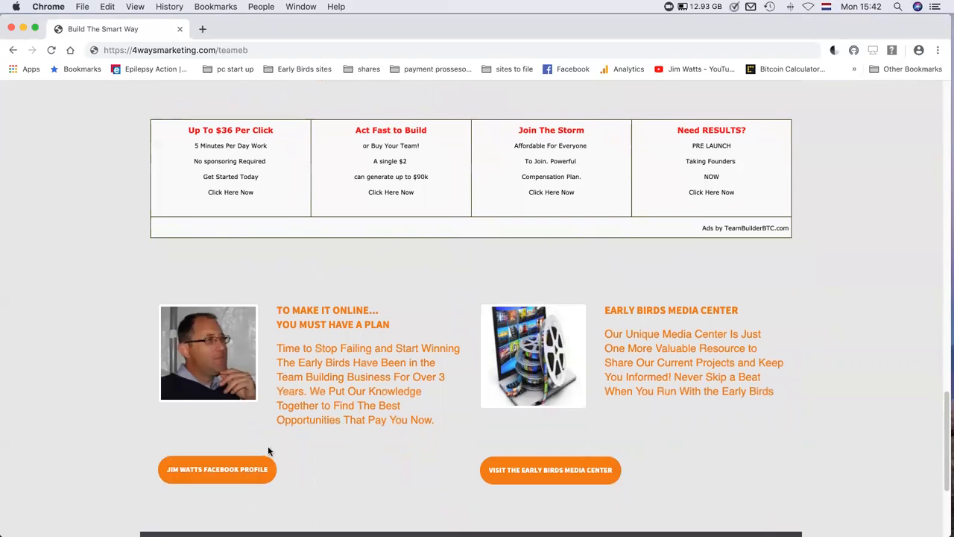
{"action": "mouse_move", "coordinate": [314, 454]}
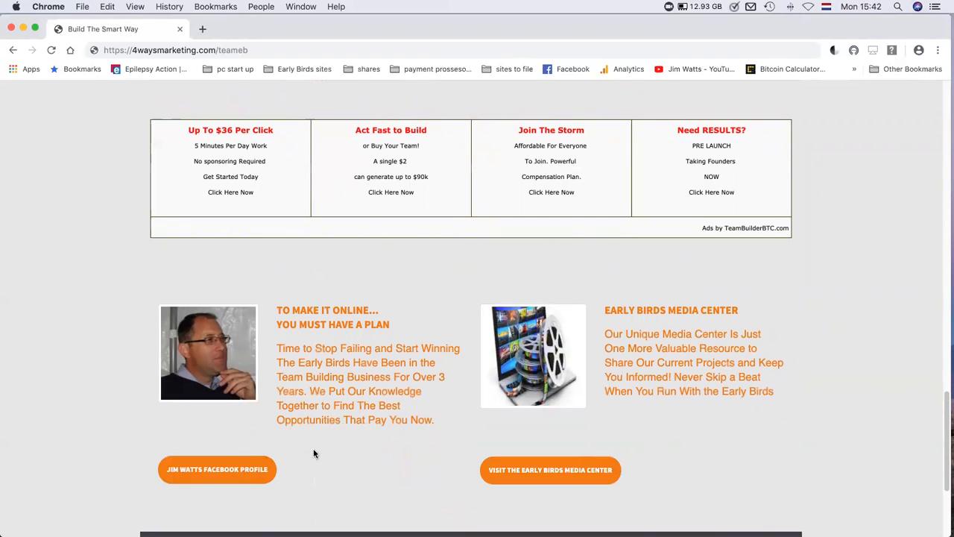
{"action": "scroll", "scroll_direction": "down", "scroll_amount": 3}
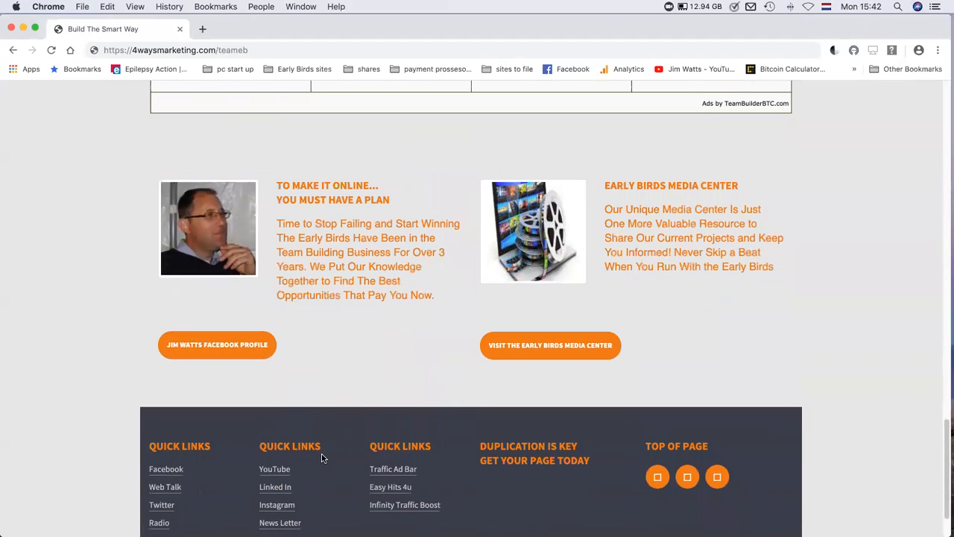
{"action": "scroll", "scroll_direction": "down", "scroll_amount": 3}
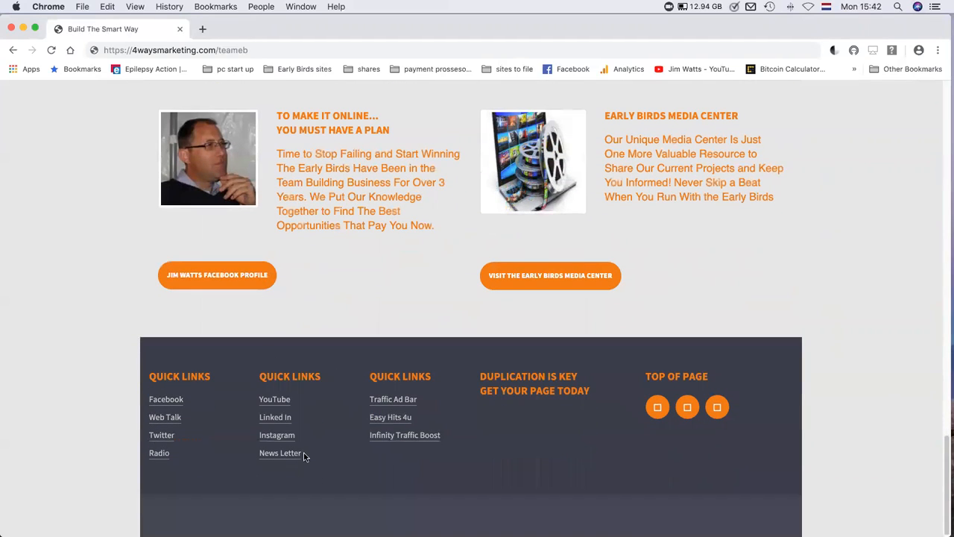
{"action": "mouse_move", "coordinate": [441, 425]}
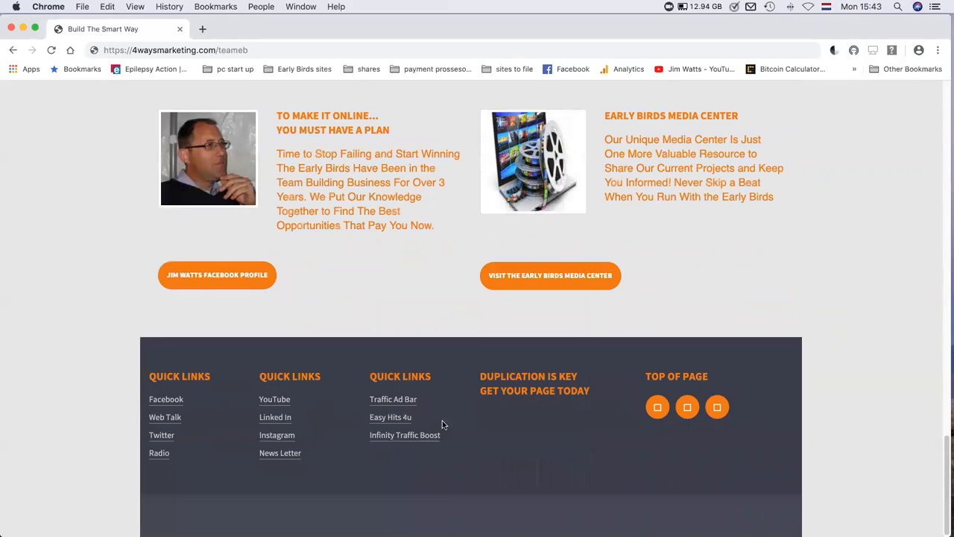
{"action": "mouse_move", "coordinate": [414, 399]}
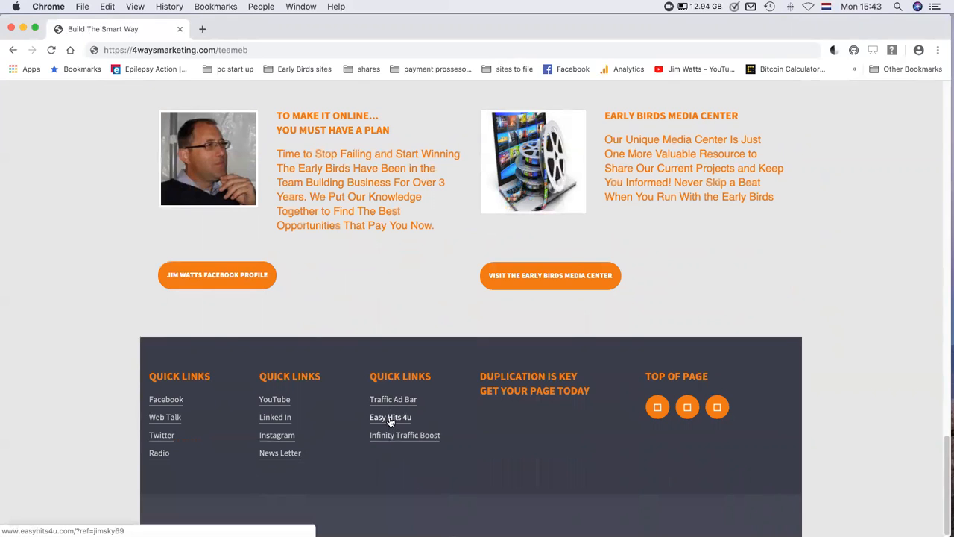
{"action": "mouse_move", "coordinate": [430, 445]}
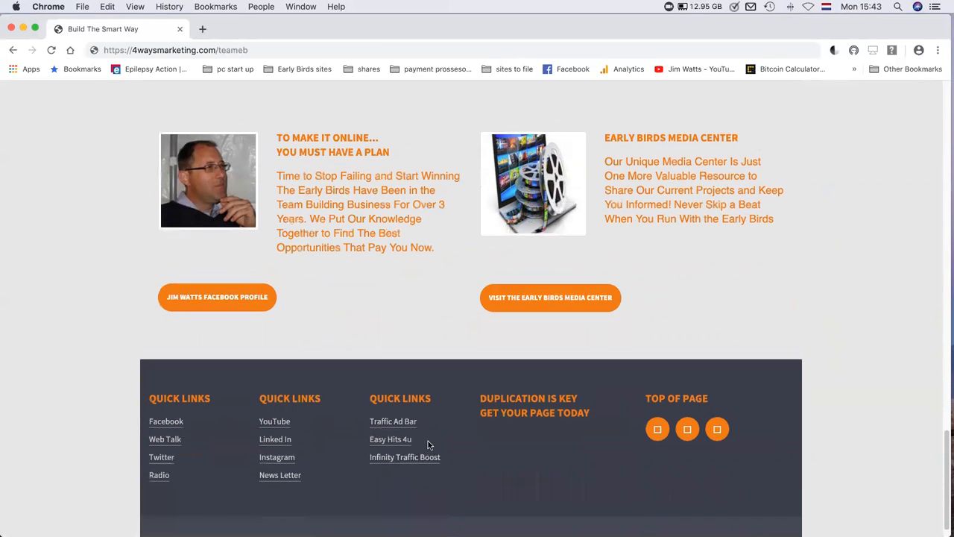
{"action": "scroll", "scroll_direction": "up", "scroll_amount": 3}
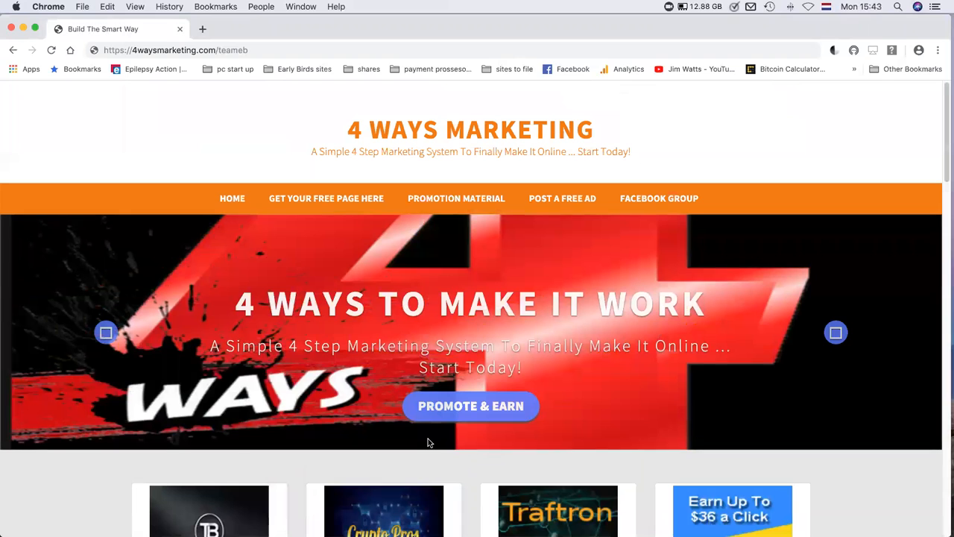
{"action": "scroll", "scroll_direction": "down", "scroll_amount": 3}
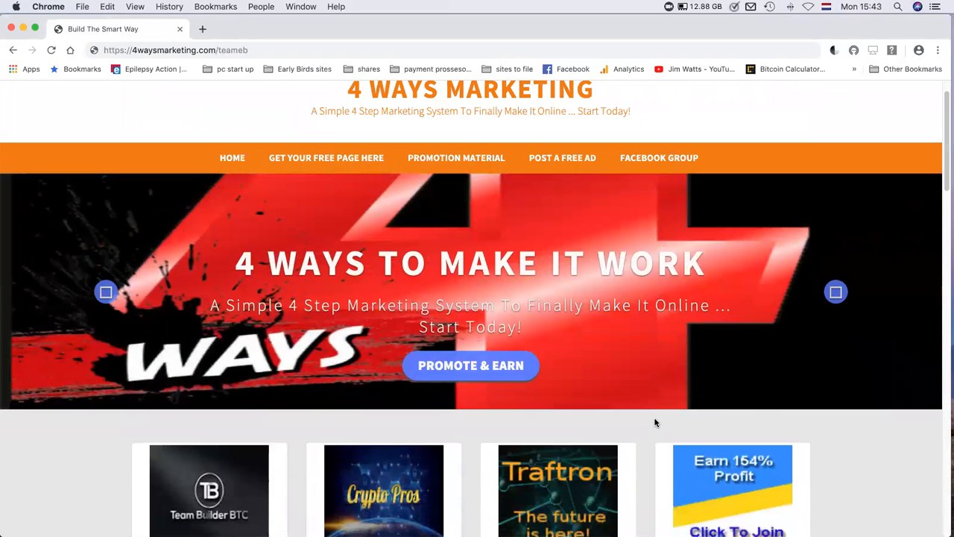
{"action": "scroll", "scroll_direction": "down", "scroll_amount": 3}
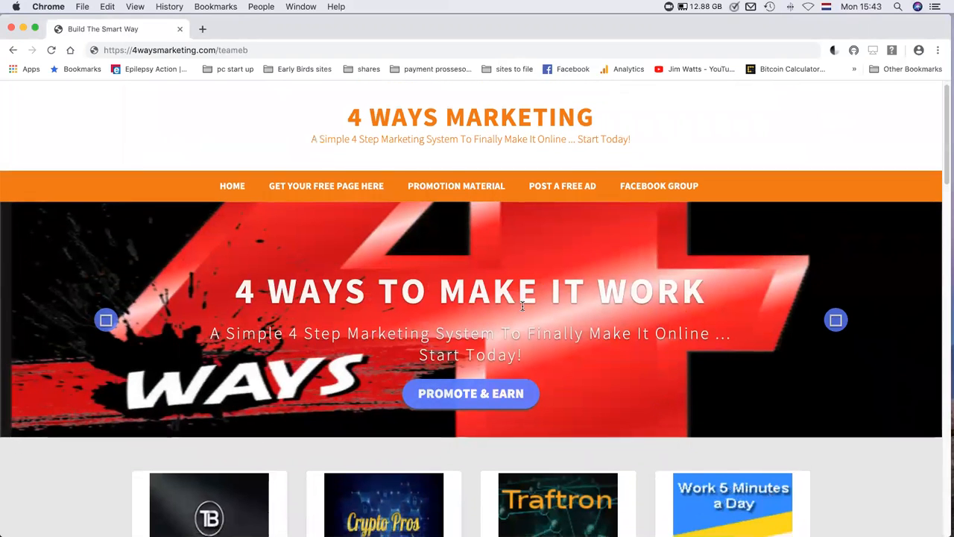
{"action": "scroll", "scroll_direction": "down", "scroll_amount": 3}
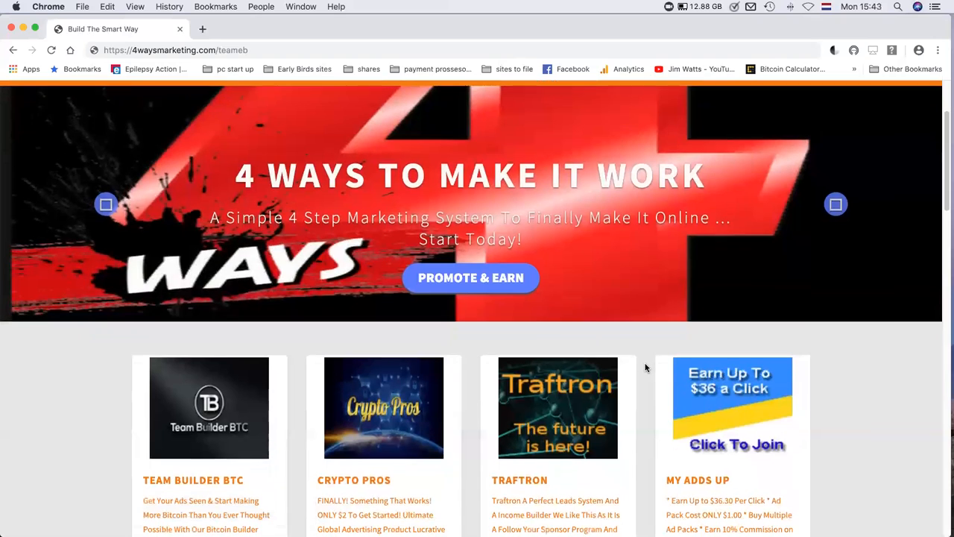
{"action": "scroll", "scroll_direction": "down", "scroll_amount": 3}
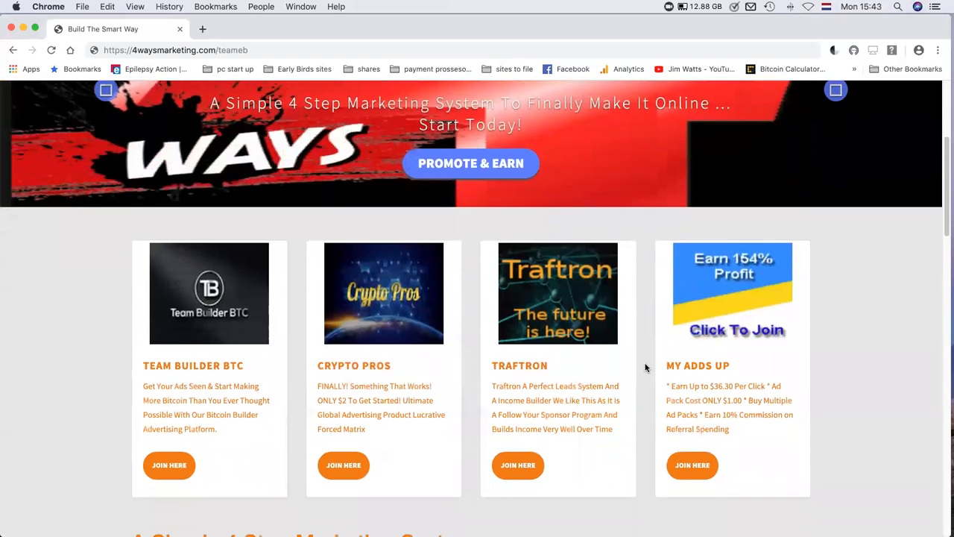
{"action": "scroll", "scroll_direction": "down", "scroll_amount": 3}
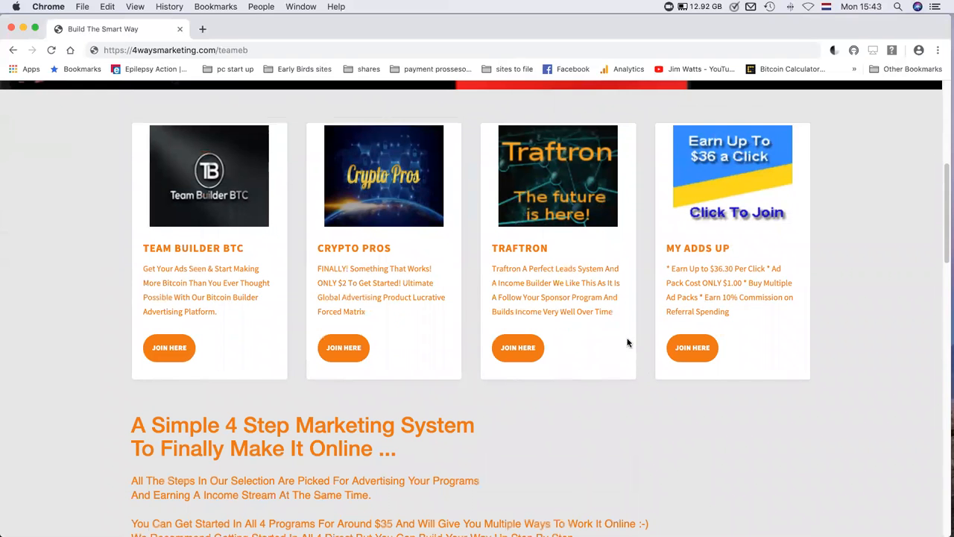
{"action": "scroll", "scroll_direction": "down", "scroll_amount": 3}
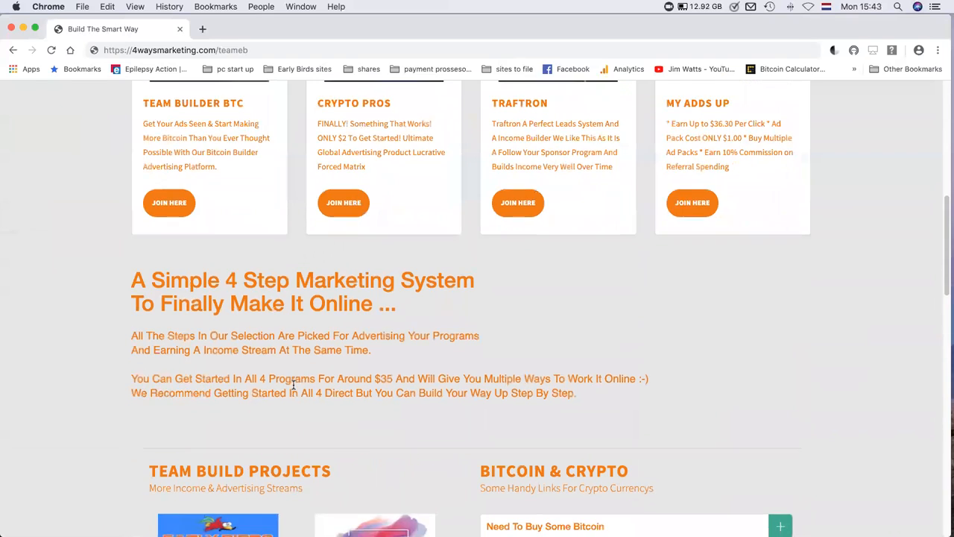
{"action": "scroll", "scroll_direction": "down", "scroll_amount": 3}
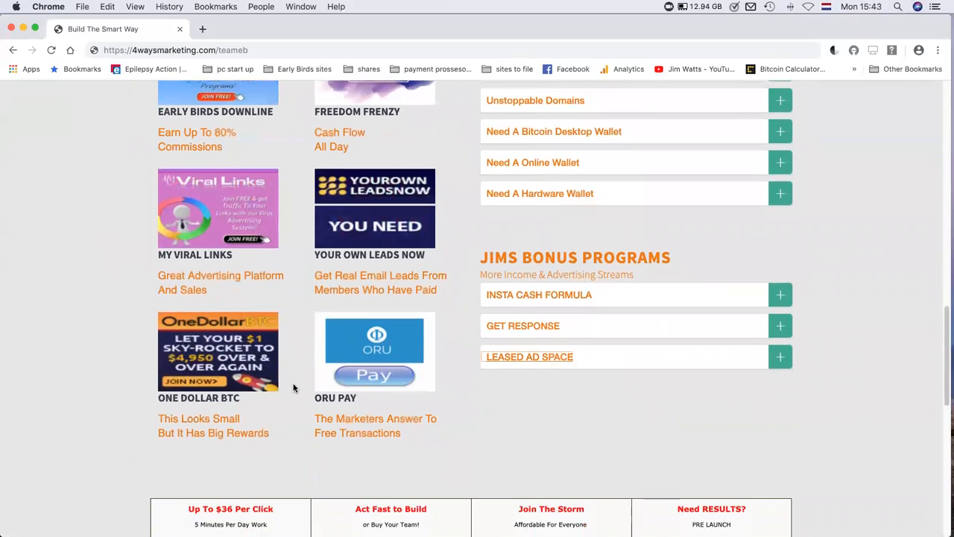
{"action": "scroll", "scroll_direction": "up", "scroll_amount": 3}
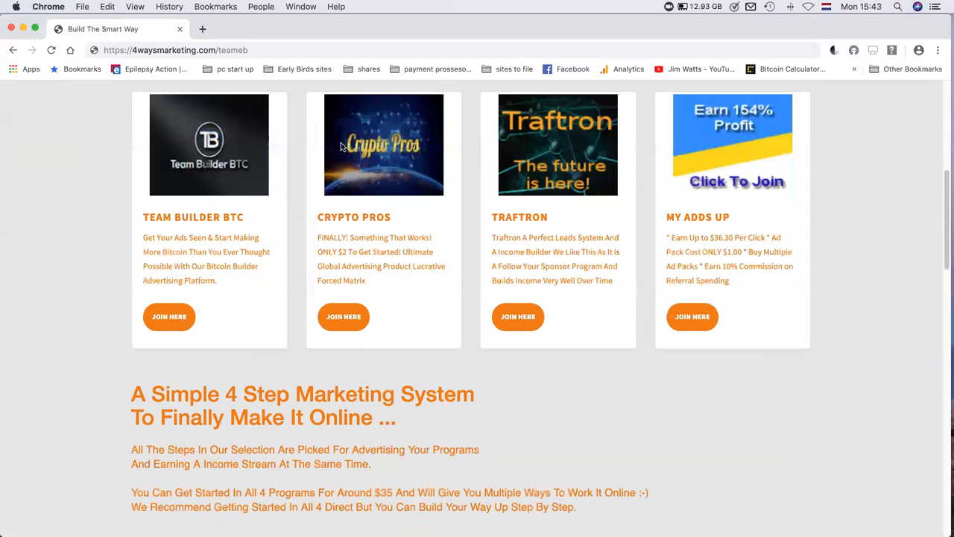
{"action": "scroll", "scroll_direction": "down", "scroll_amount": 3}
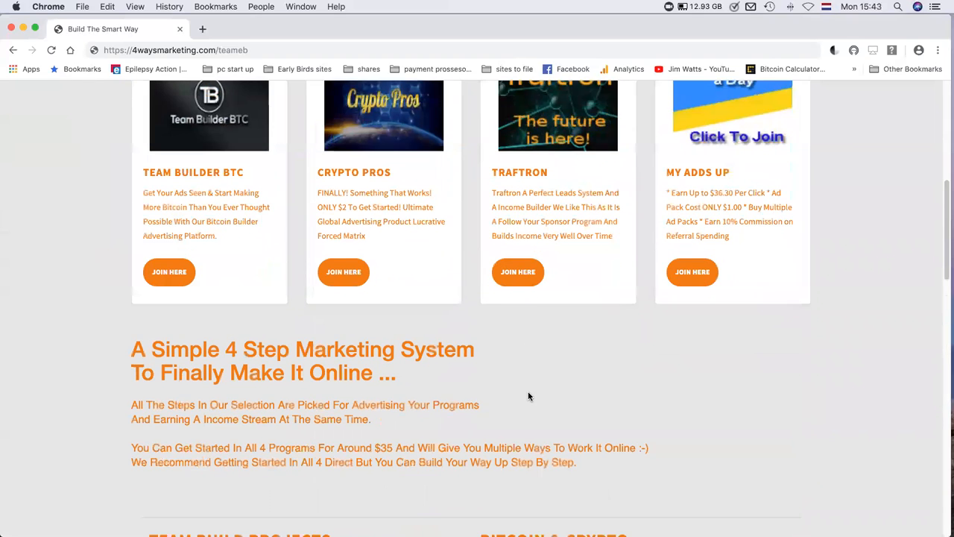
{"action": "scroll", "scroll_direction": "down", "scroll_amount": 3}
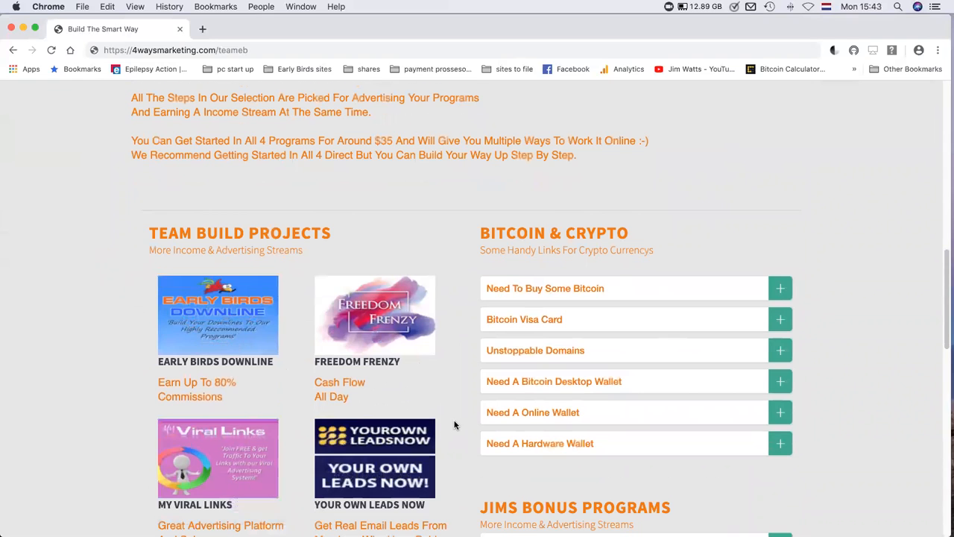
{"action": "scroll", "scroll_direction": "down", "scroll_amount": 3}
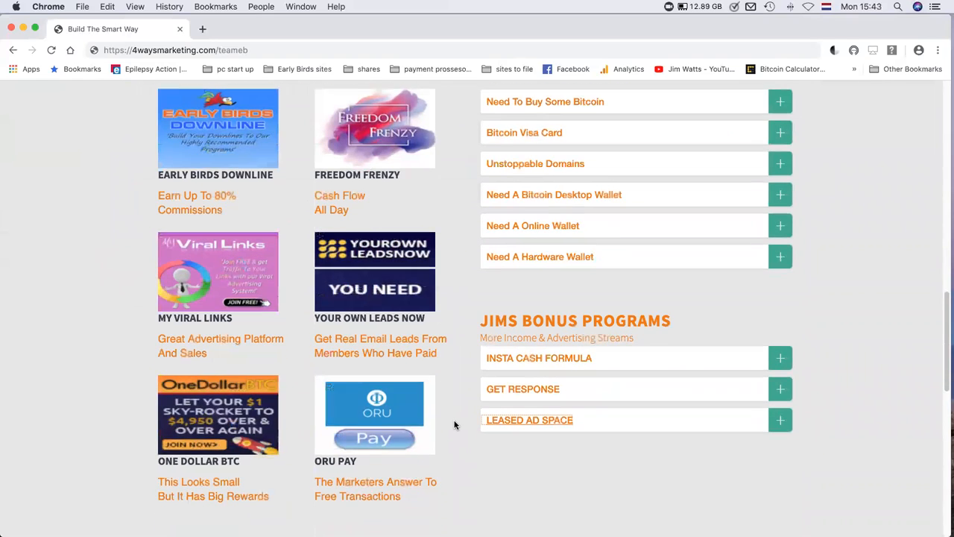
{"action": "scroll", "scroll_direction": "down", "scroll_amount": 3}
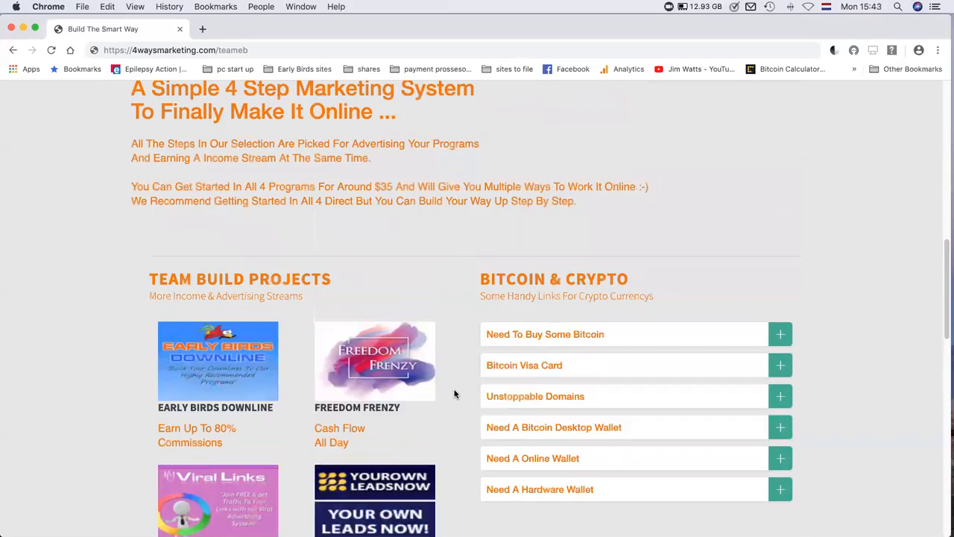
{"action": "scroll", "scroll_direction": "up", "scroll_amount": 3}
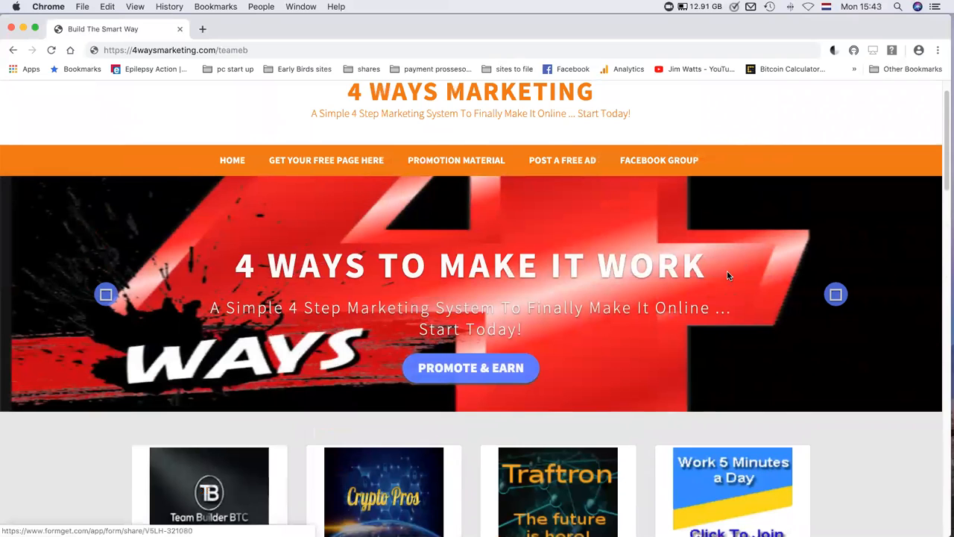
{"action": "mouse_move", "coordinate": [326, 159]}
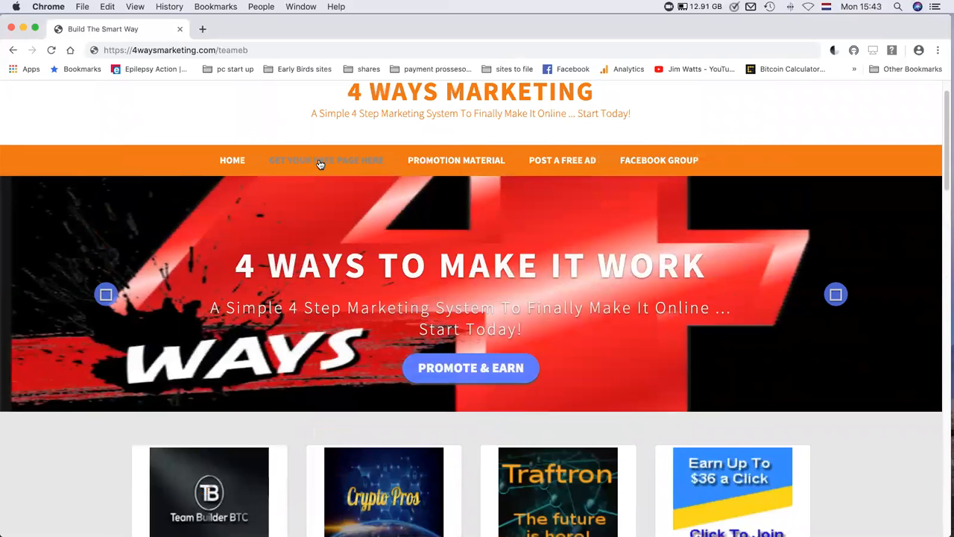
Switch to the FormGet 4 Ways Page form and paste into the Team Builder Btc referral field.
{"action": "left_click", "coordinate": [325, 161]}
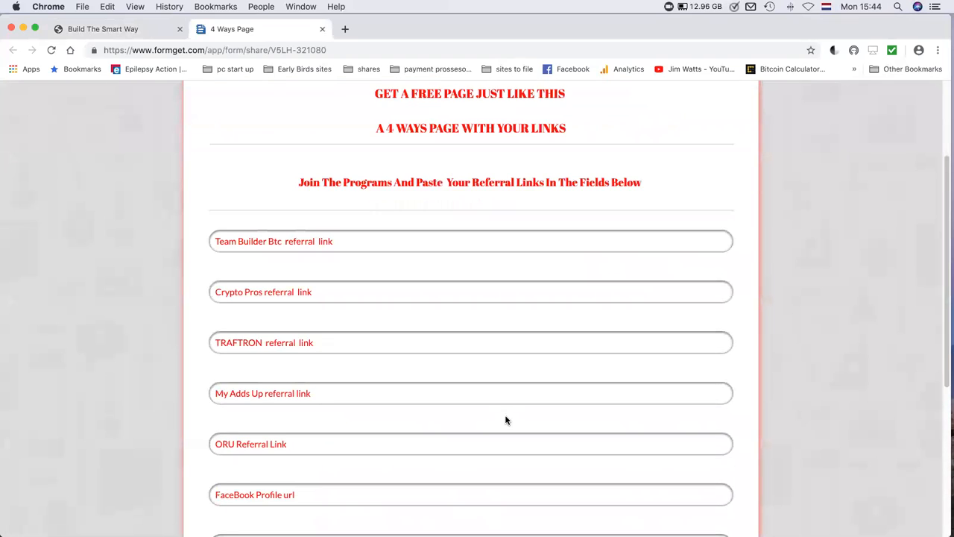
{"action": "scroll", "scroll_direction": "down", "scroll_amount": 3}
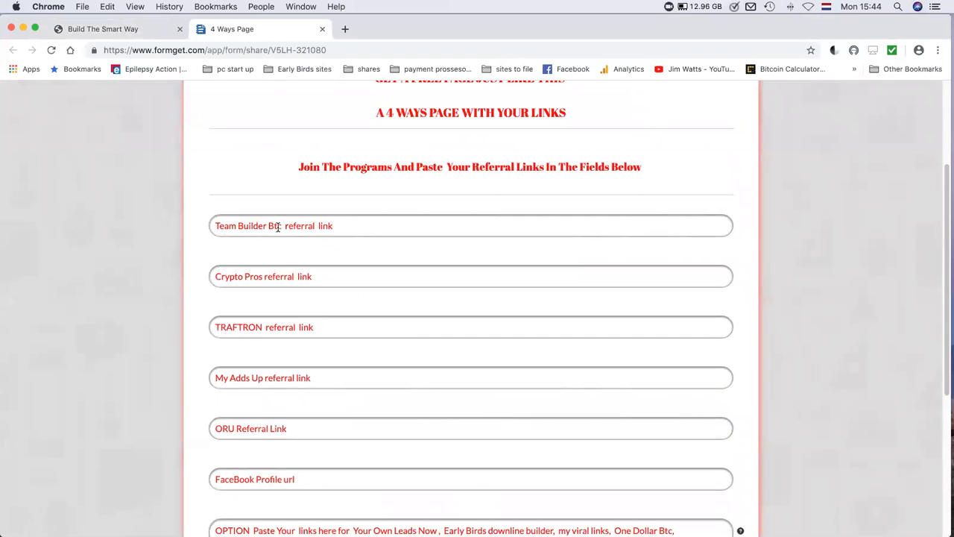
{"action": "right_click", "coordinate": [276, 225]}
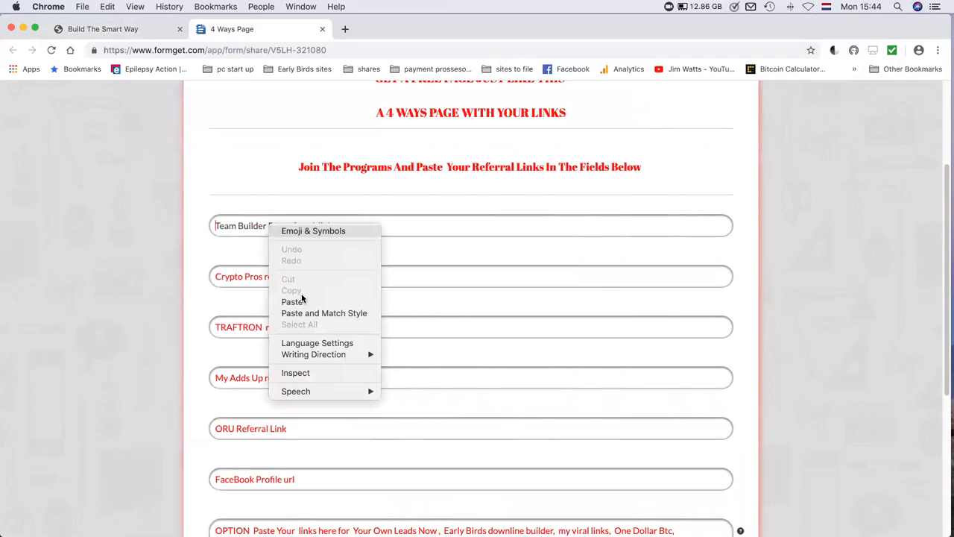
{"action": "mouse_move", "coordinate": [292, 301]}
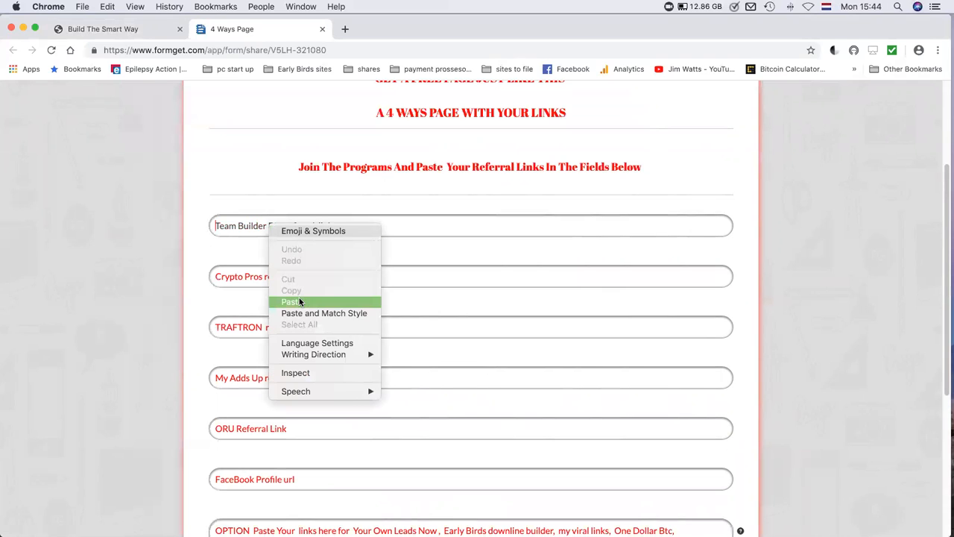
{"action": "left_click", "coordinate": [291, 302]}
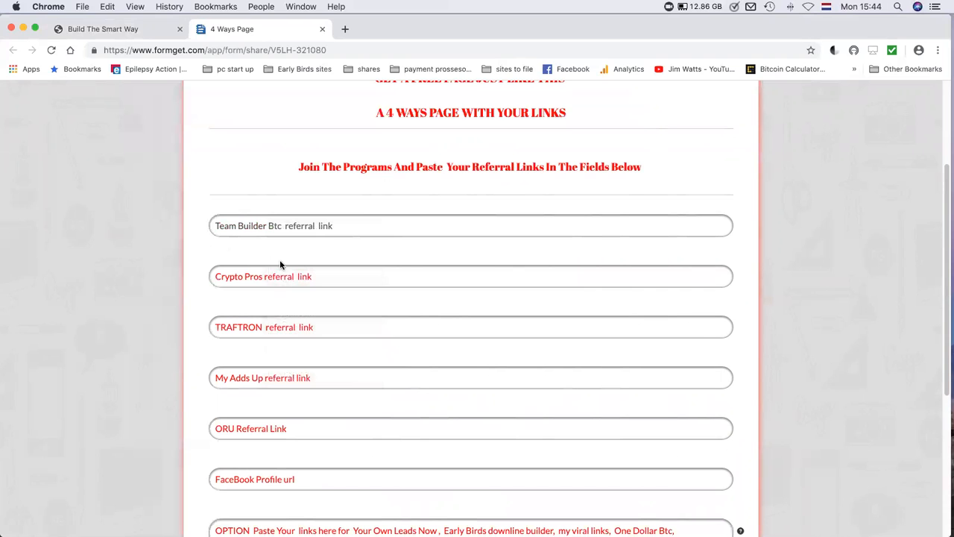
Scroll through the remaining referral link fields down to the email address field.
{"action": "scroll", "scroll_direction": "down", "scroll_amount": 3}
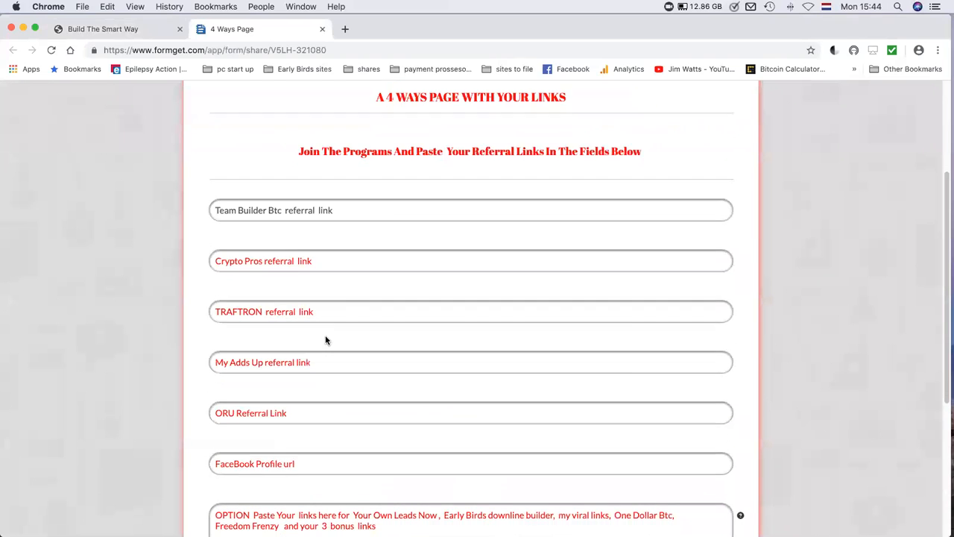
{"action": "scroll", "scroll_direction": "down", "scroll_amount": 3}
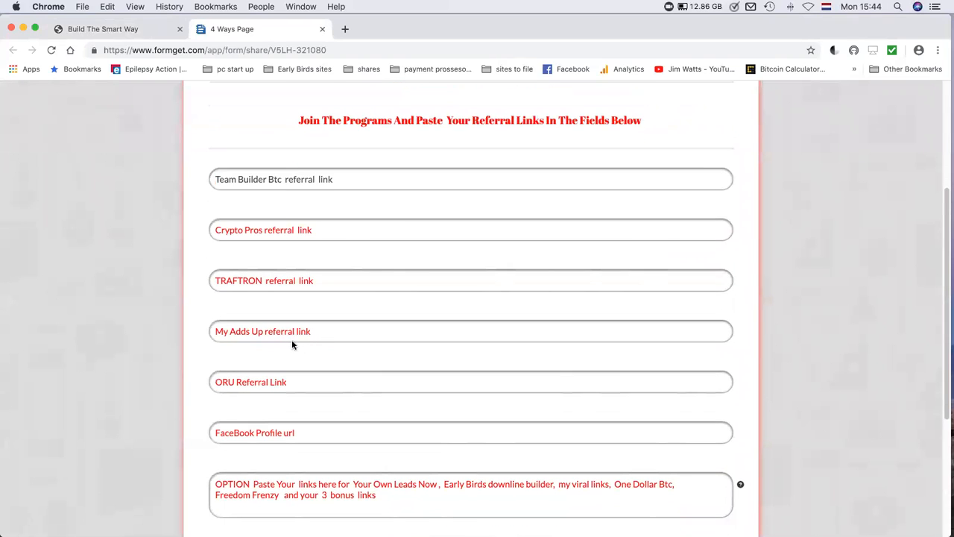
{"action": "scroll", "scroll_direction": "down", "scroll_amount": 3}
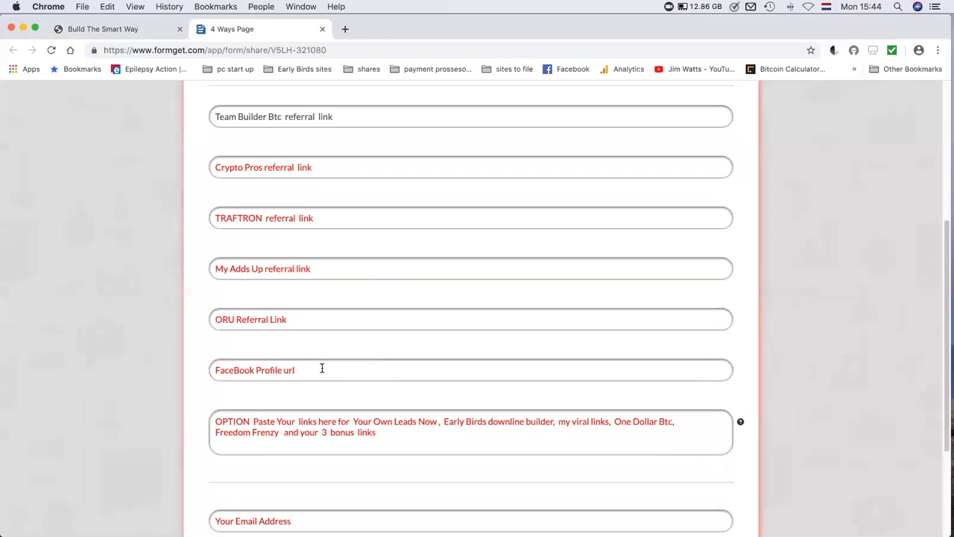
{"action": "mouse_move", "coordinate": [462, 266]}
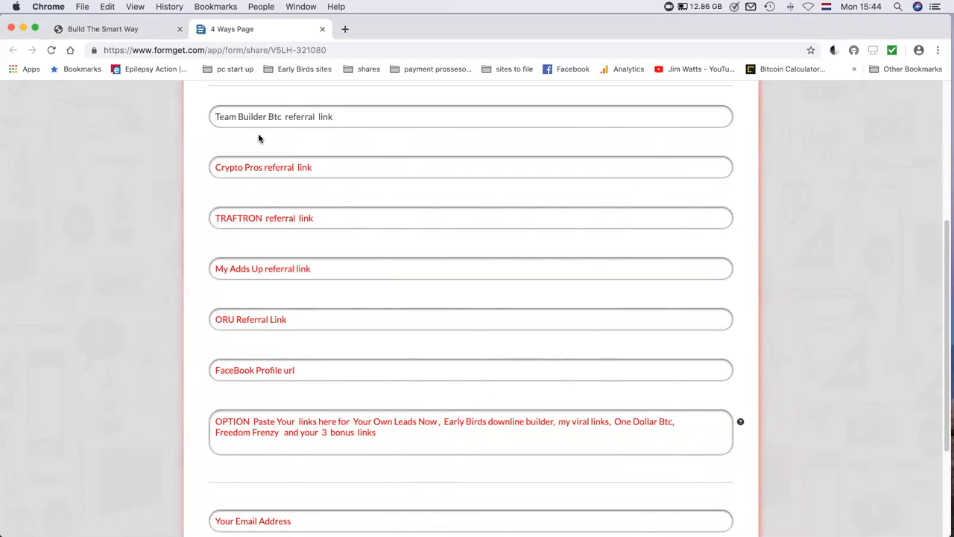
{"action": "scroll", "scroll_direction": "down", "scroll_amount": 3}
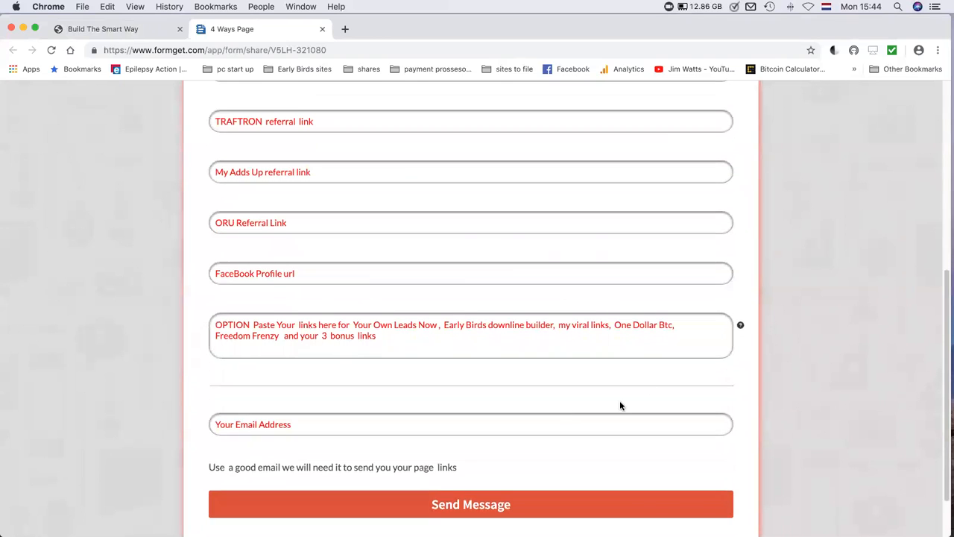
{"action": "mouse_move", "coordinate": [701, 334]}
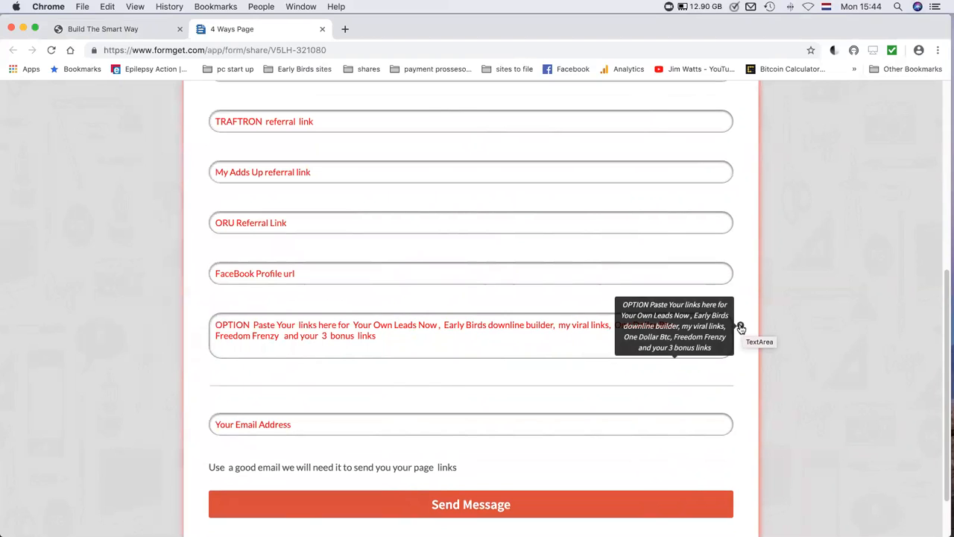
{"action": "mouse_move", "coordinate": [740, 329]}
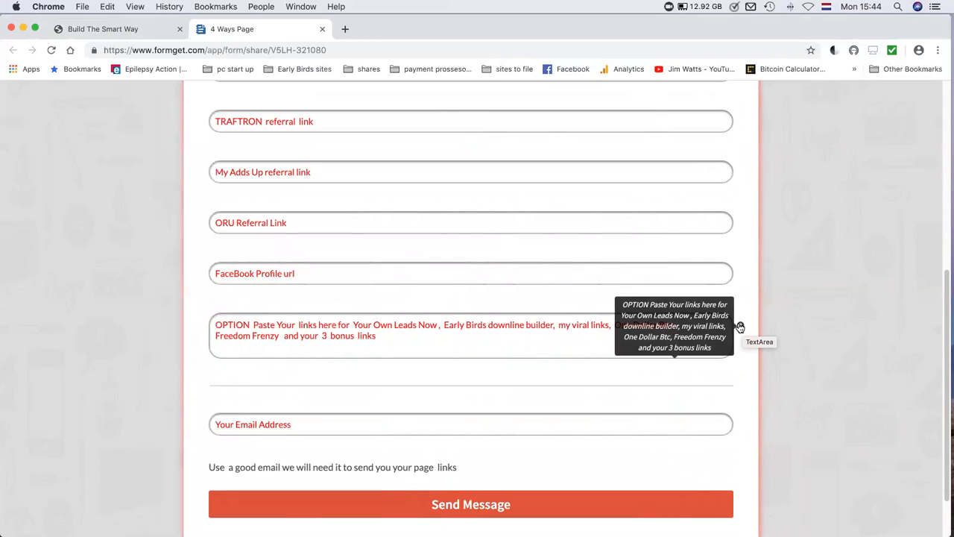
{"action": "mouse_move", "coordinate": [408, 337]}
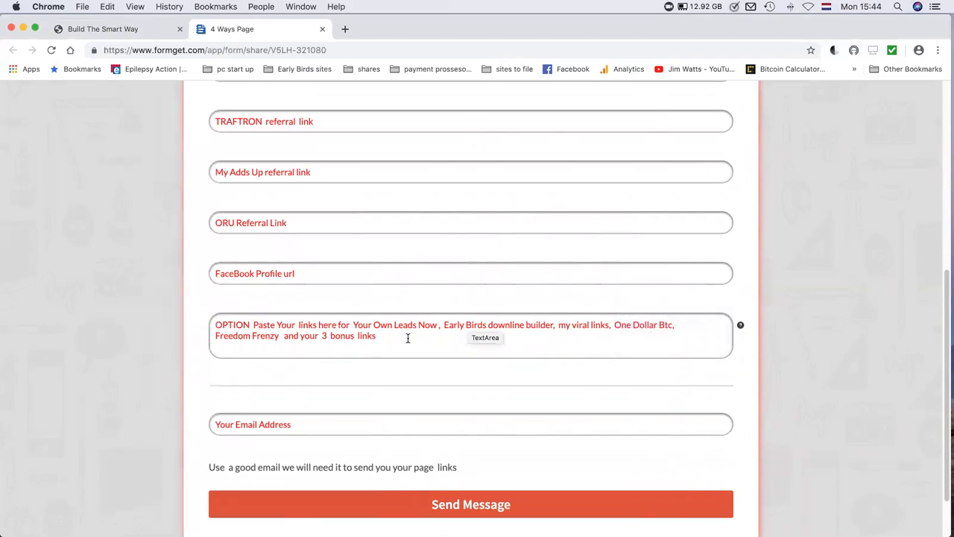
{"action": "mouse_move", "coordinate": [352, 326]}
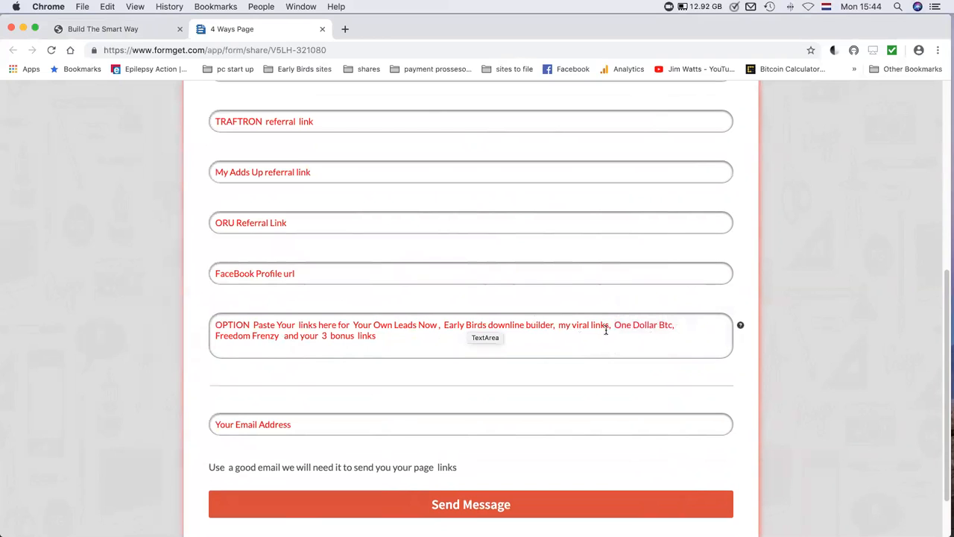
{"action": "mouse_move", "coordinate": [372, 340]}
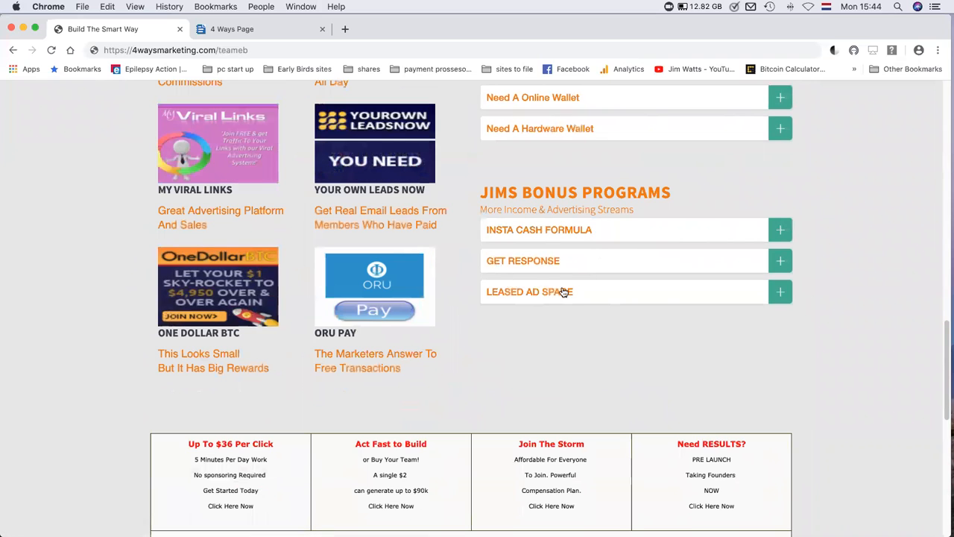
{"action": "mouse_move", "coordinate": [534, 278]}
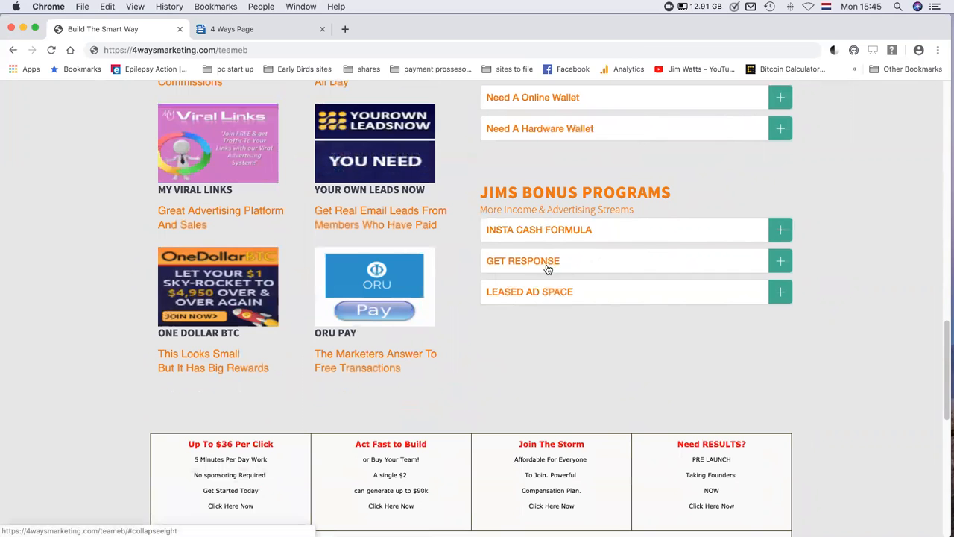
{"action": "mouse_move", "coordinate": [521, 268]}
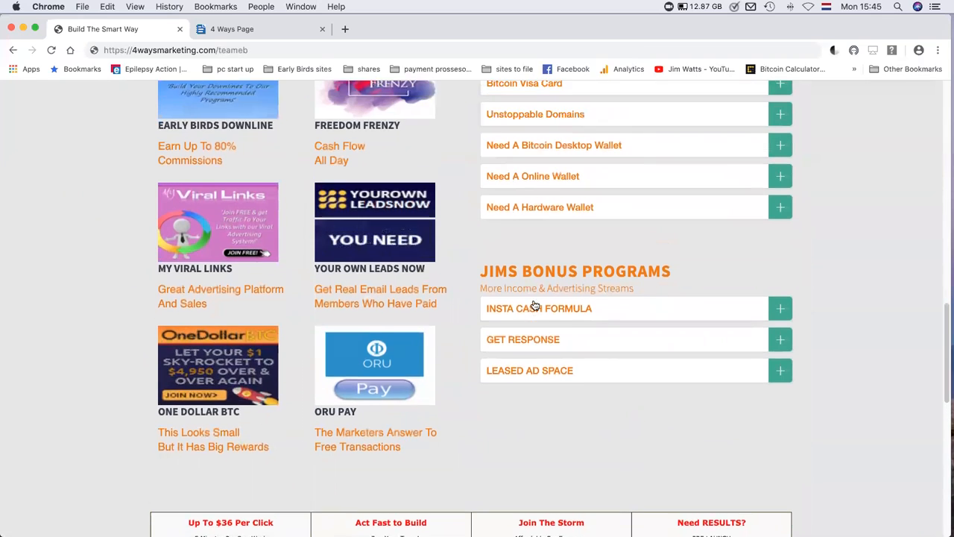
Scroll the page toward the Team Build Projects section.
{"action": "scroll", "scroll_direction": "down", "scroll_amount": 3}
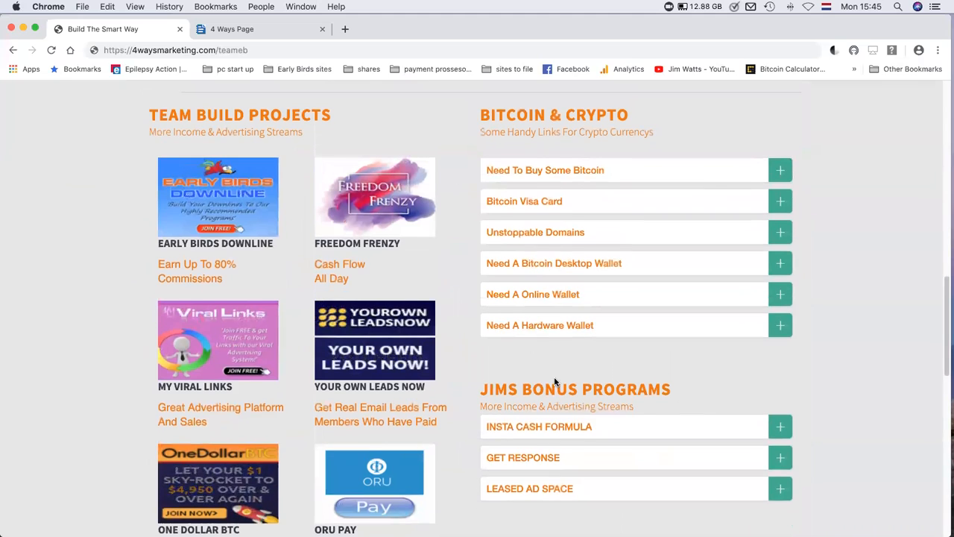
{"action": "scroll", "scroll_direction": "down", "scroll_amount": 3}
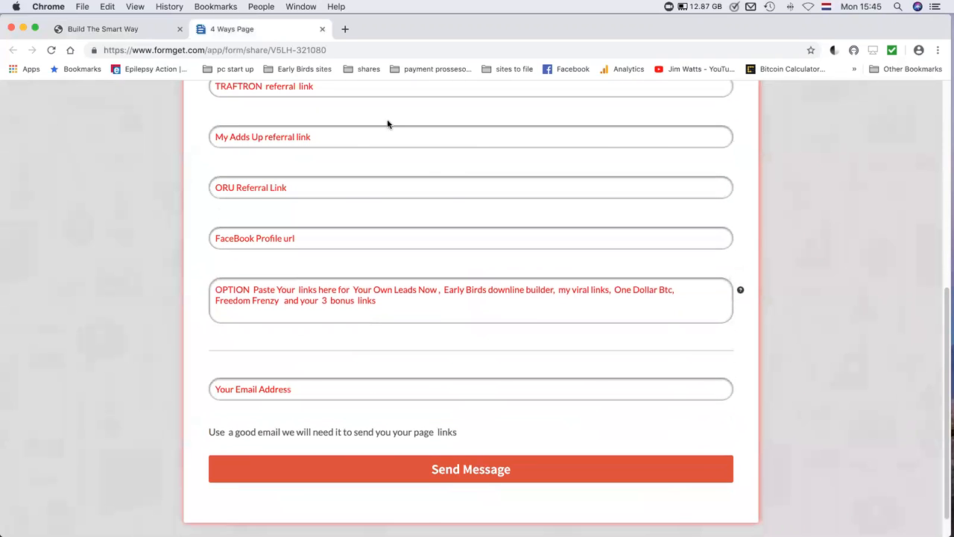
Scroll to the form's bottom and select the Your Email Address field.
{"action": "scroll", "scroll_direction": "down", "scroll_amount": 3}
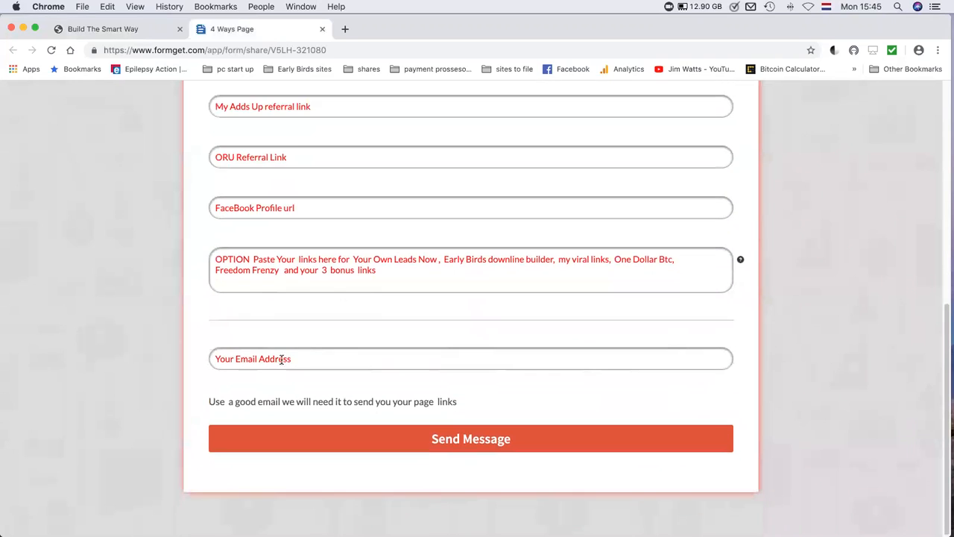
{"action": "mouse_move", "coordinate": [343, 424]}
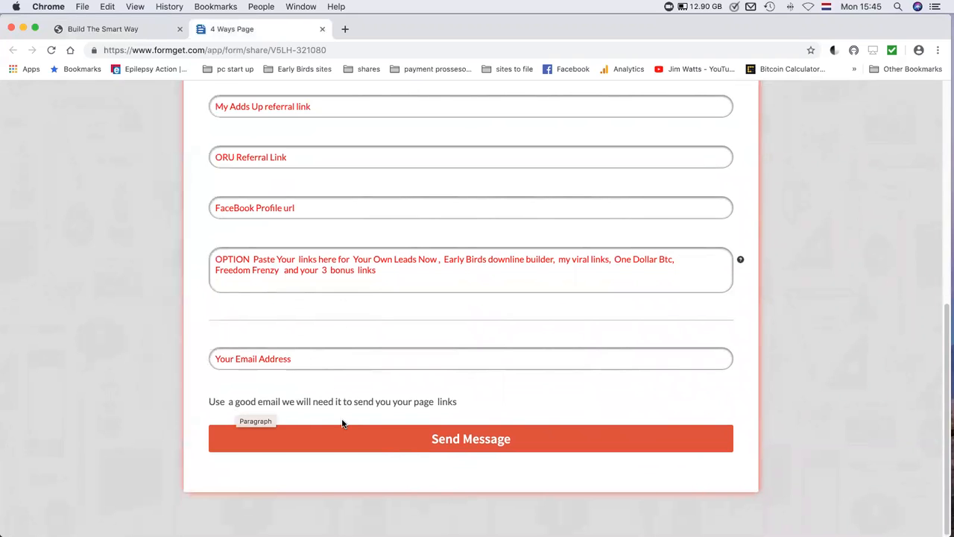
{"action": "mouse_move", "coordinate": [346, 388]}
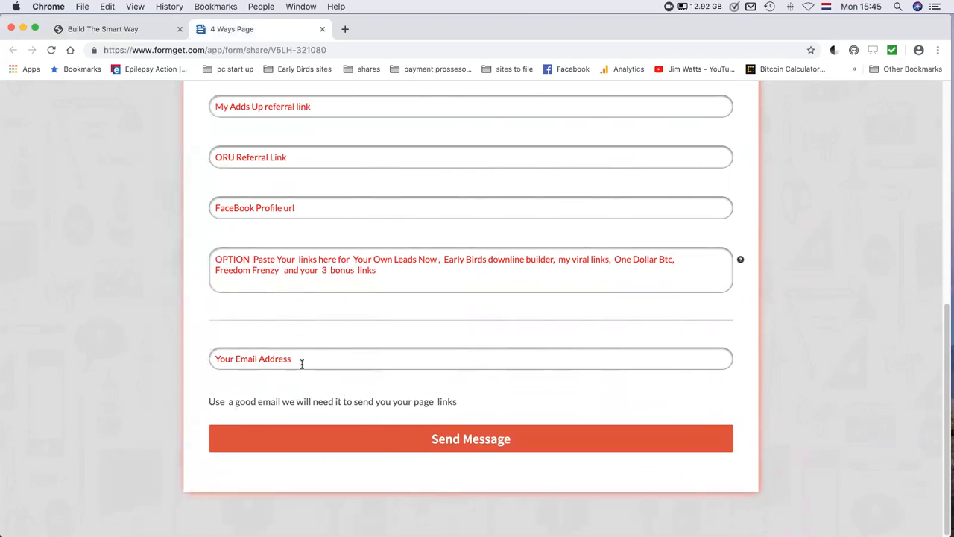
{"action": "left_click", "coordinate": [471, 358]}
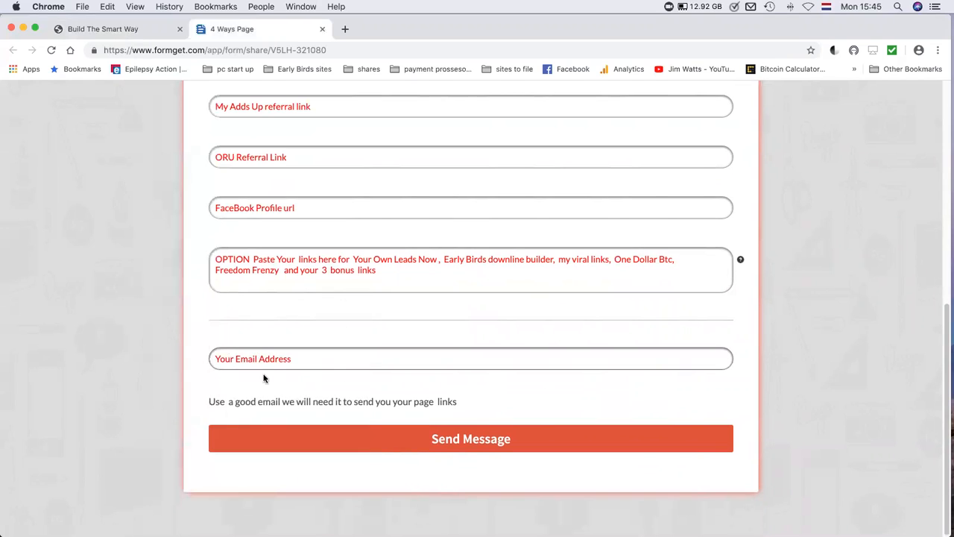
{"action": "mouse_move", "coordinate": [275, 395]}
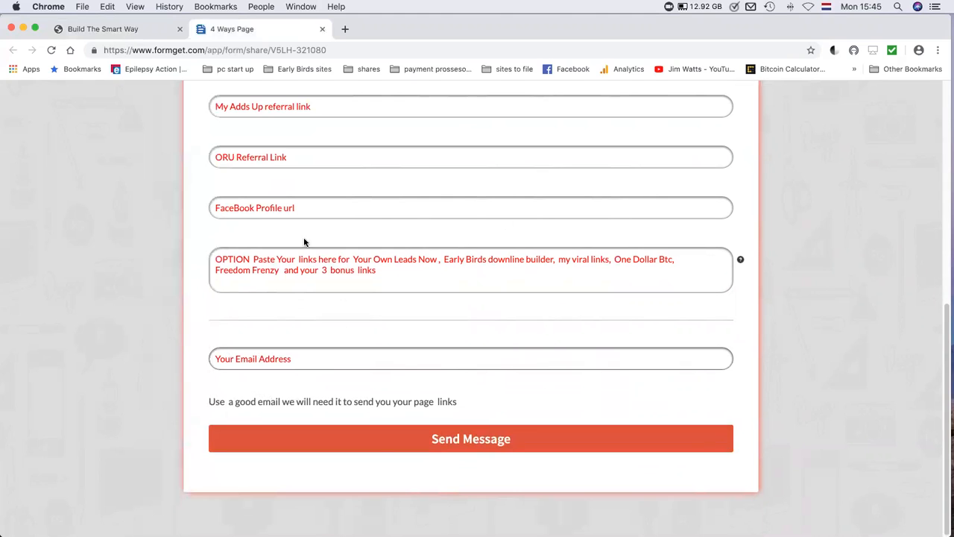
{"action": "mouse_move", "coordinate": [541, 395]}
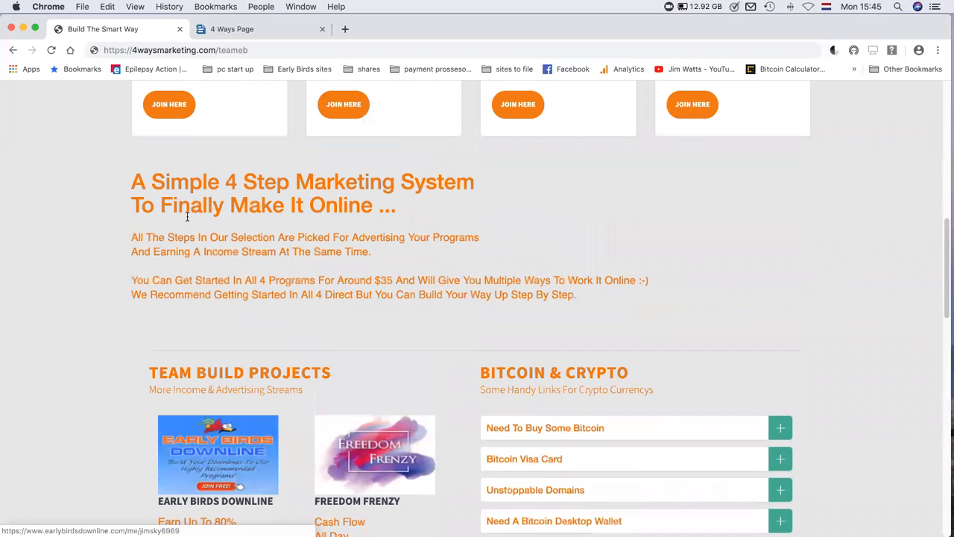
Scroll the team-build page to the four program cards beneath the banner.
{"action": "scroll", "scroll_direction": "up", "scroll_amount": 3}
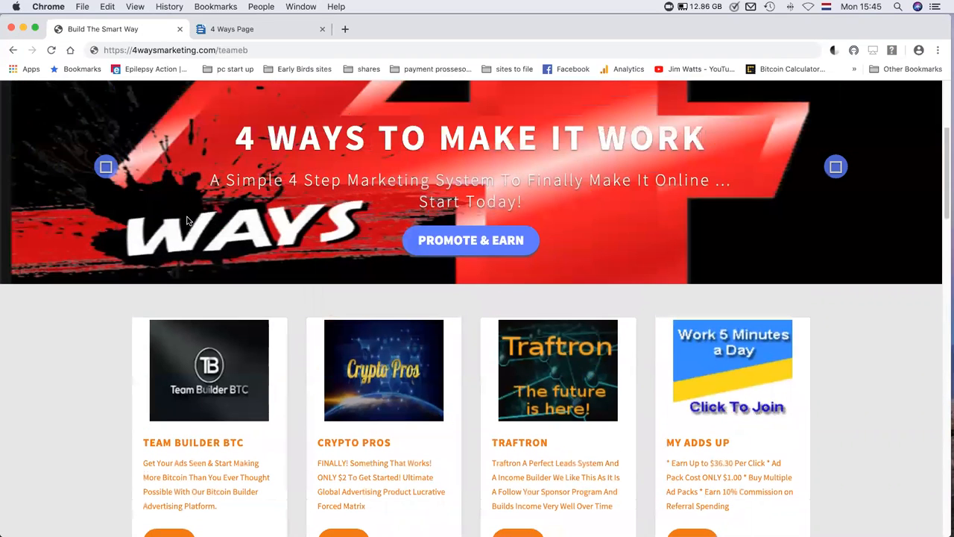
{"action": "scroll", "scroll_direction": "down", "scroll_amount": 3}
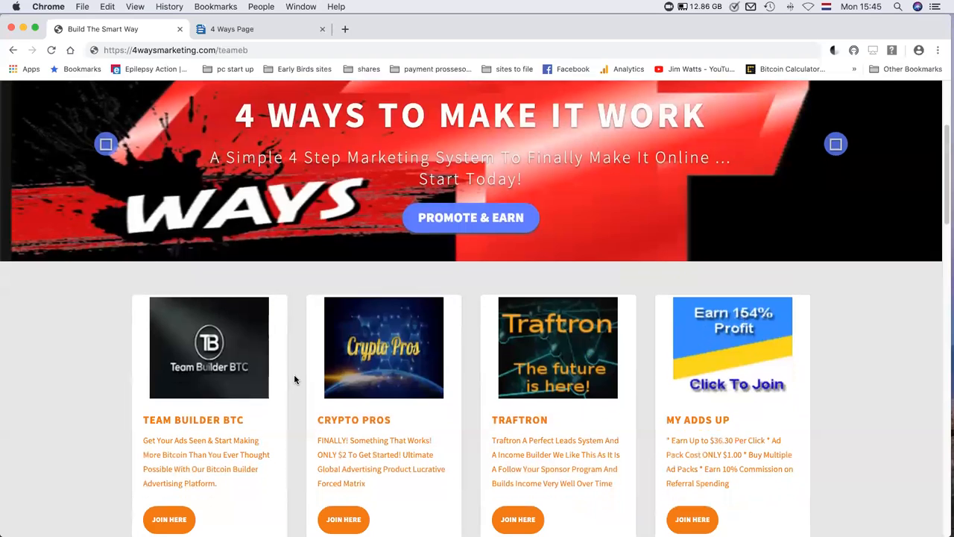
{"action": "scroll", "scroll_direction": "down", "scroll_amount": 3}
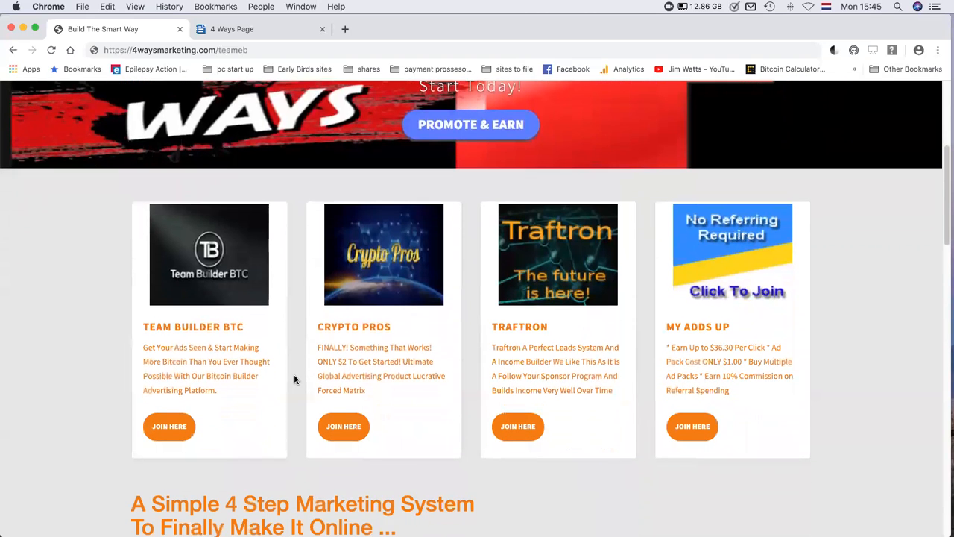
{"action": "scroll", "scroll_direction": "down", "scroll_amount": 3}
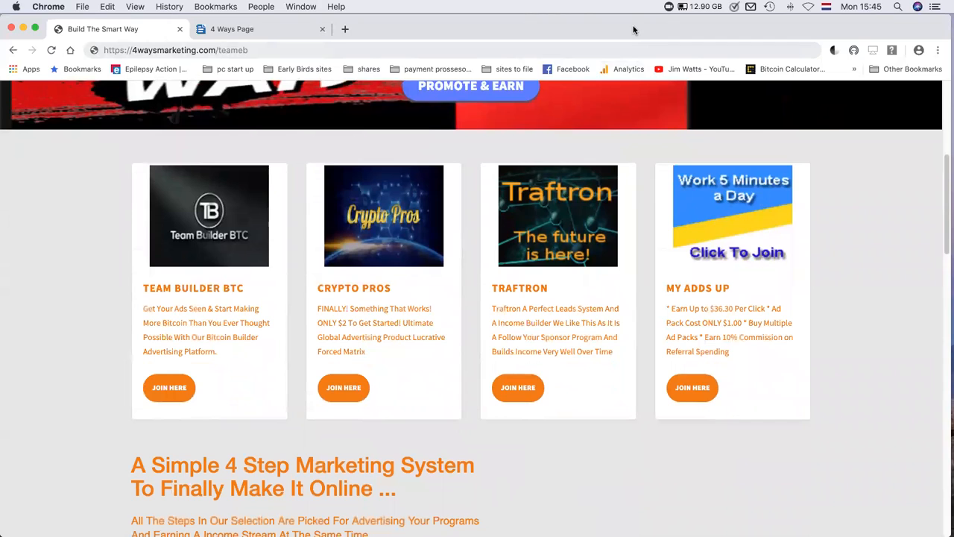
{"action": "mouse_move", "coordinate": [644, 104]}
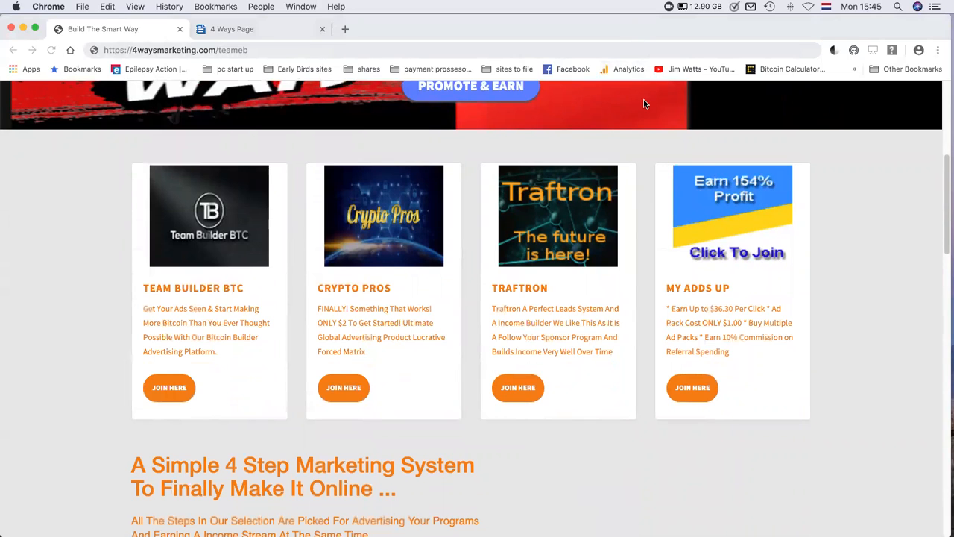